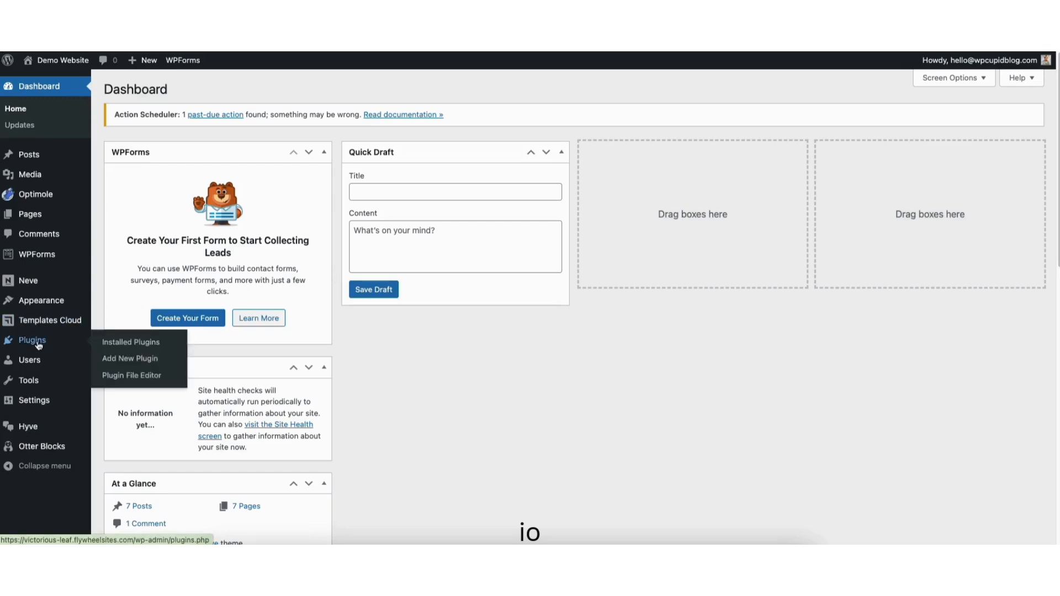
{"action": "mouse_move", "coordinate": [130, 358]}
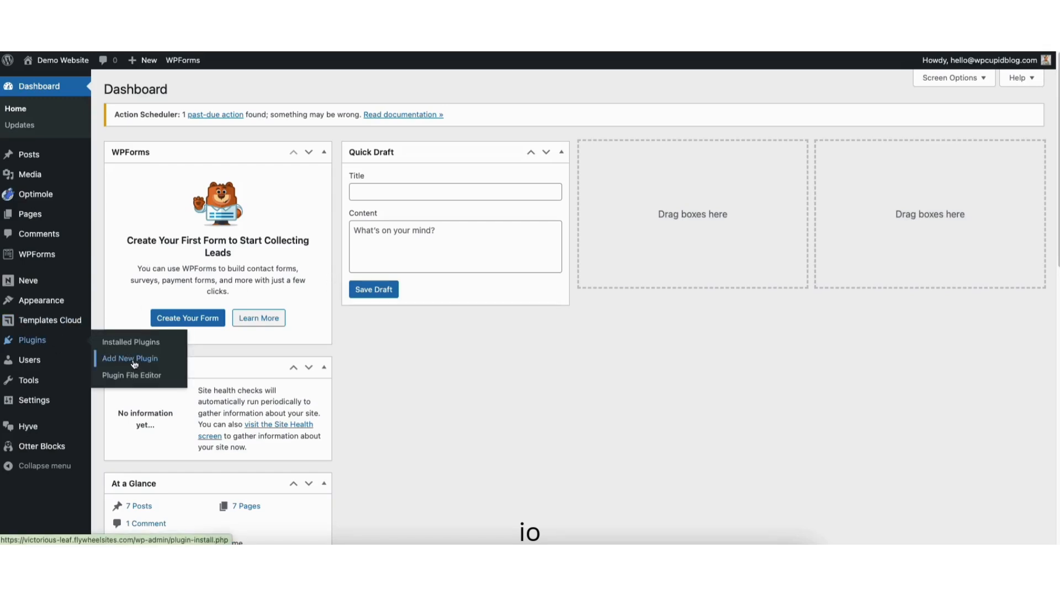
Search the plugin directory for 'age' and install the Age Gate plugin
{"action": "left_click", "coordinate": [129, 358]}
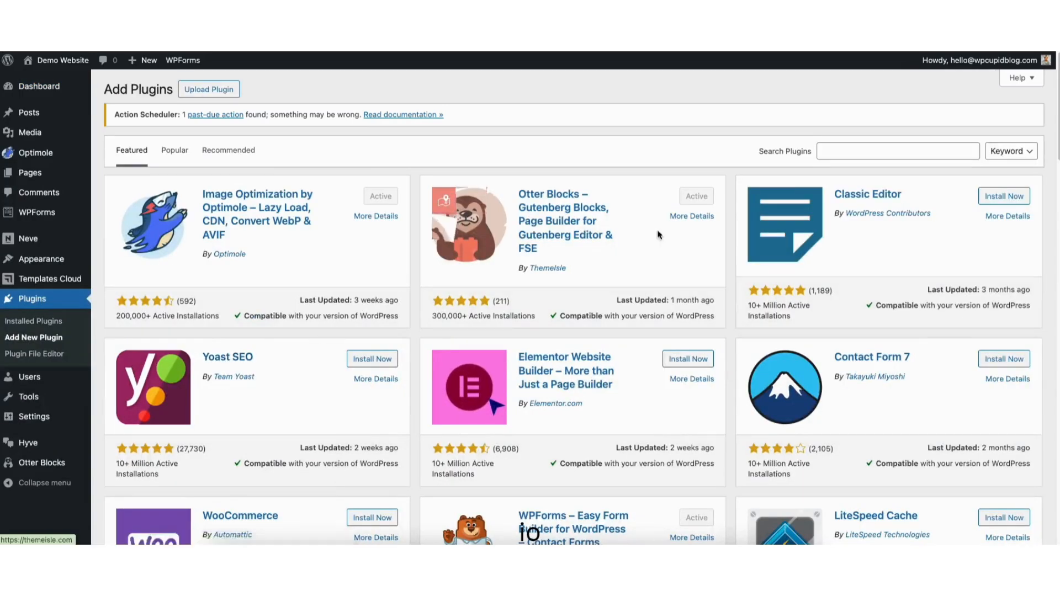
{"action": "type", "text": "age gate"}
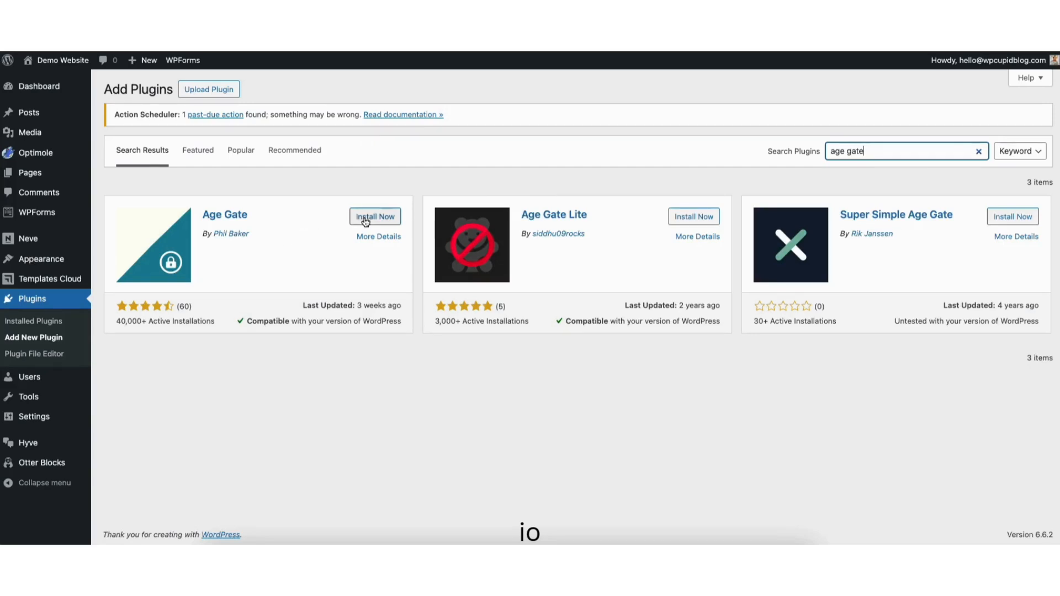
{"action": "left_click", "coordinate": [374, 216]}
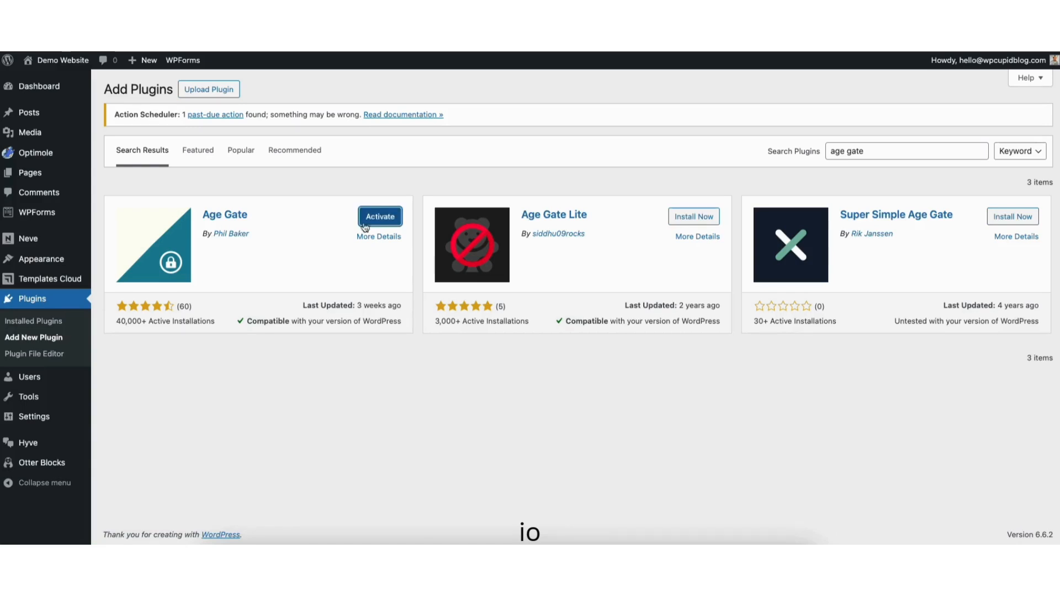
{"action": "mouse_move", "coordinate": [418, 270]}
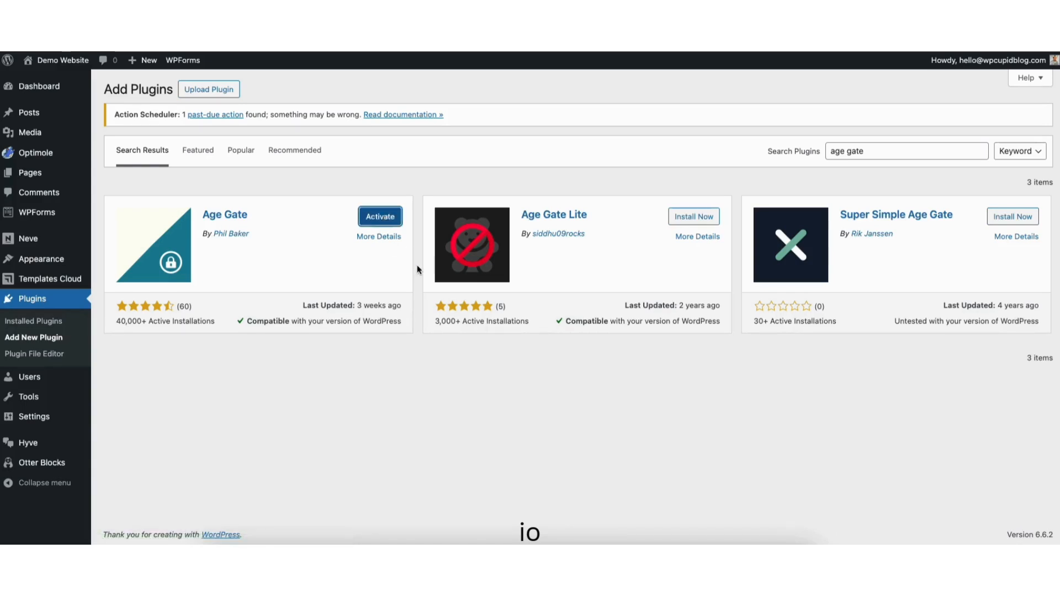
Activate Age Gate and set its default restriction age to 18
{"action": "left_click", "coordinate": [379, 216]}
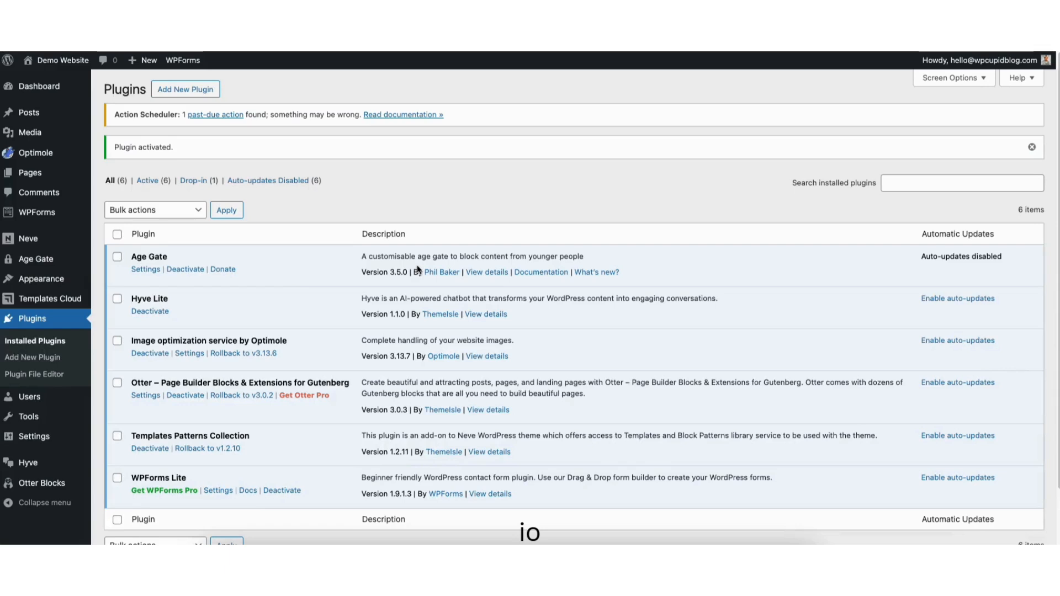
{"action": "mouse_move", "coordinate": [304, 209]}
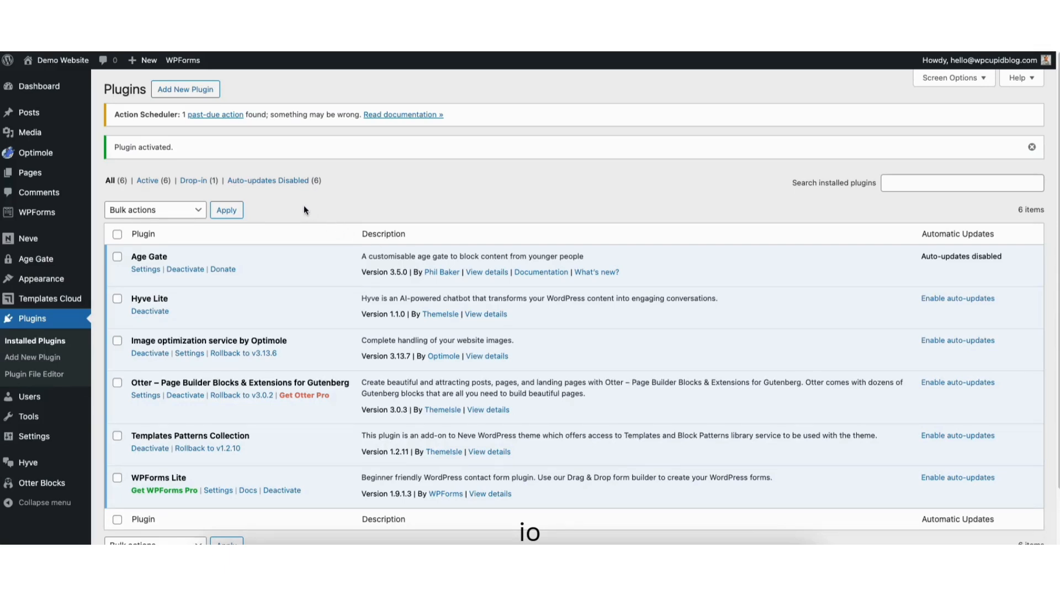
{"action": "mouse_move", "coordinate": [32, 259]}
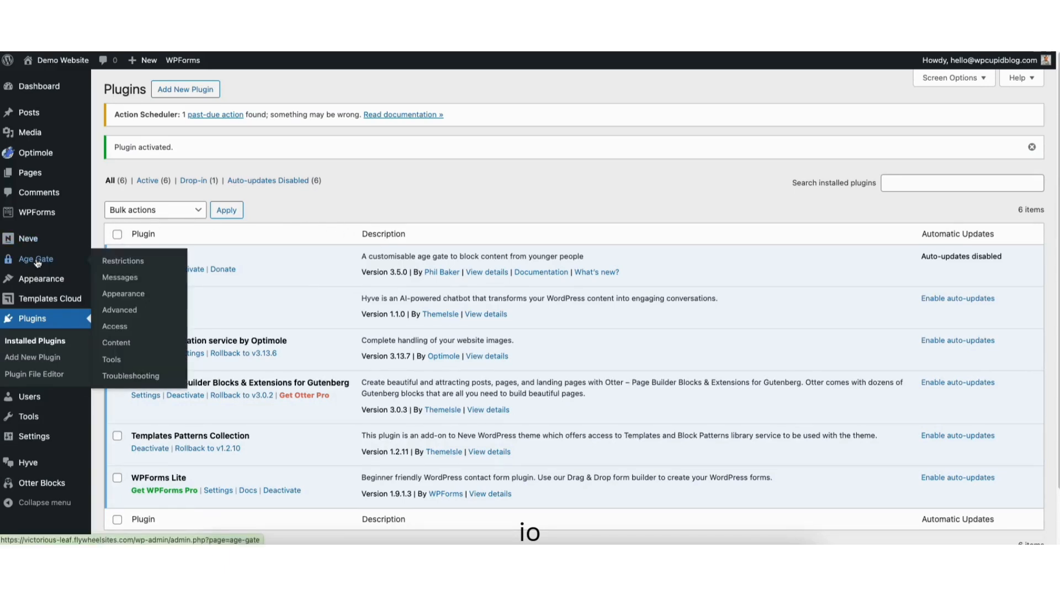
{"action": "left_click", "coordinate": [122, 261]}
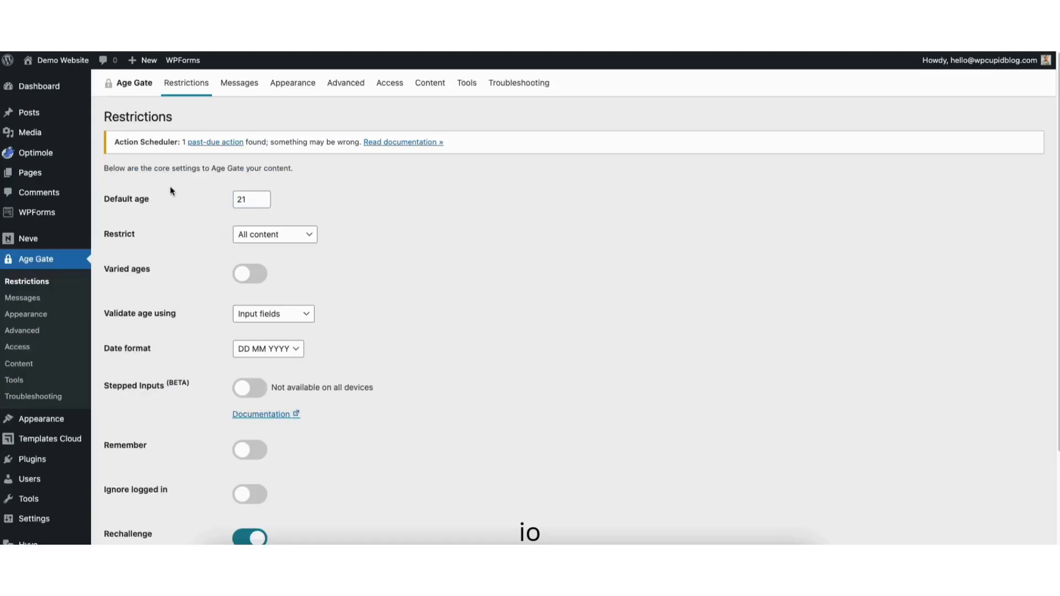
{"action": "left_click", "coordinate": [251, 199]}
{"action": "type", "text": "19"}
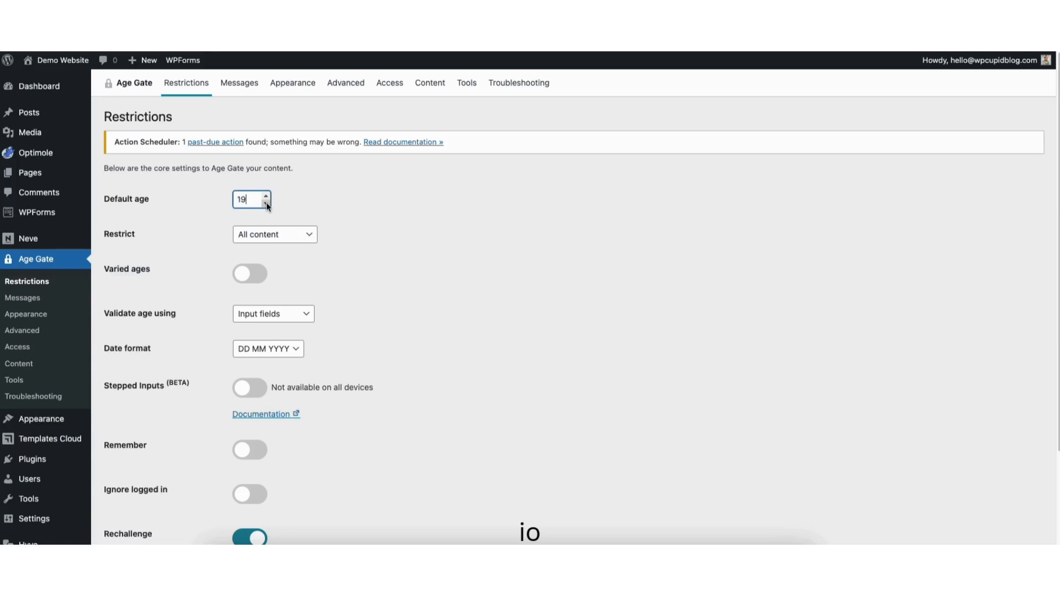
{"action": "left_click", "coordinate": [265, 203]}
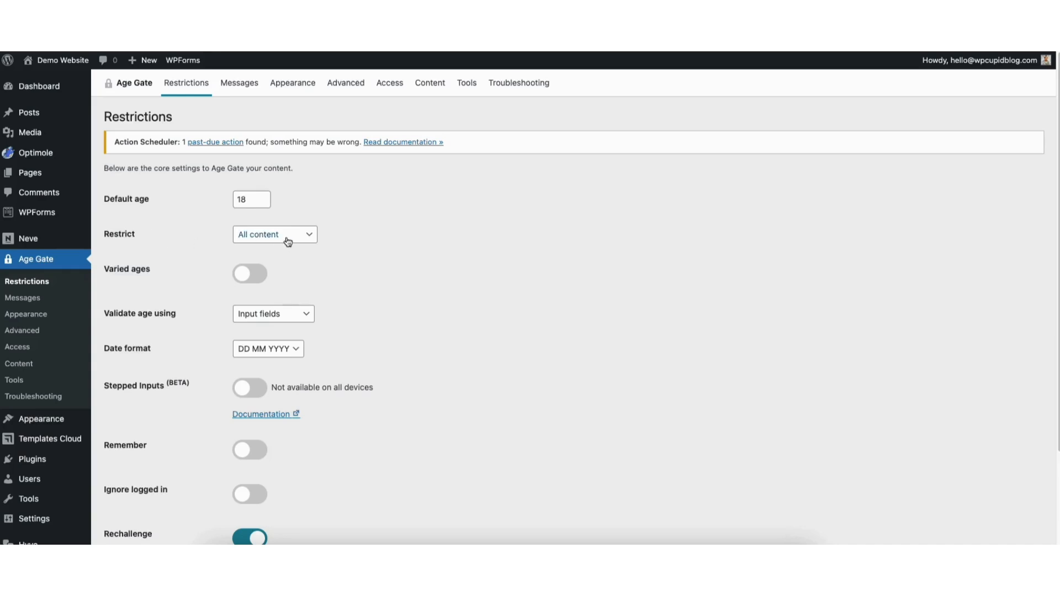
Keep restriction on All content with varied ages left switched off
{"action": "left_click", "coordinate": [274, 235]}
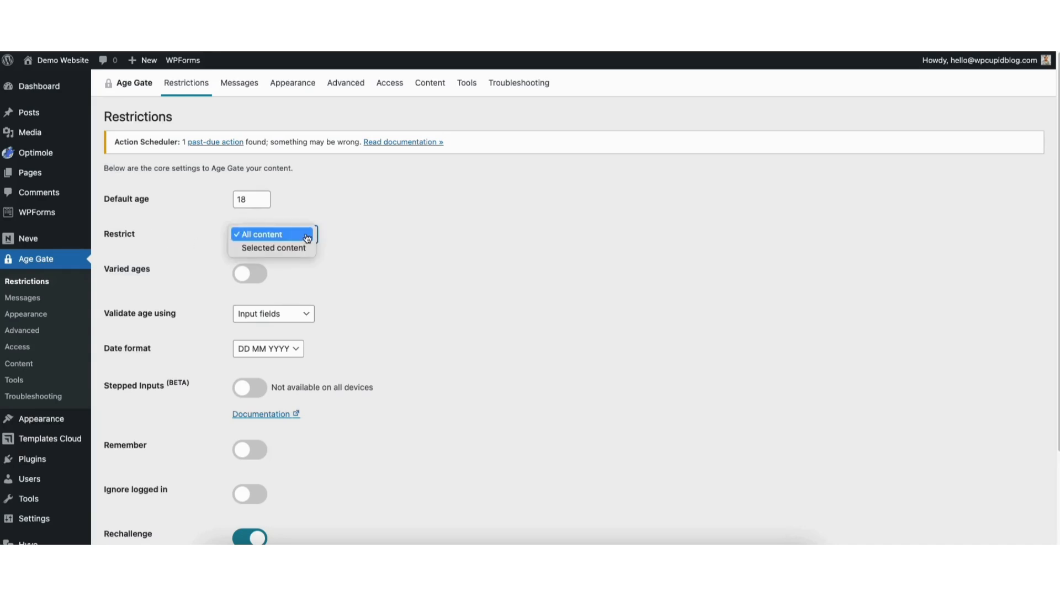
{"action": "mouse_move", "coordinate": [274, 247]}
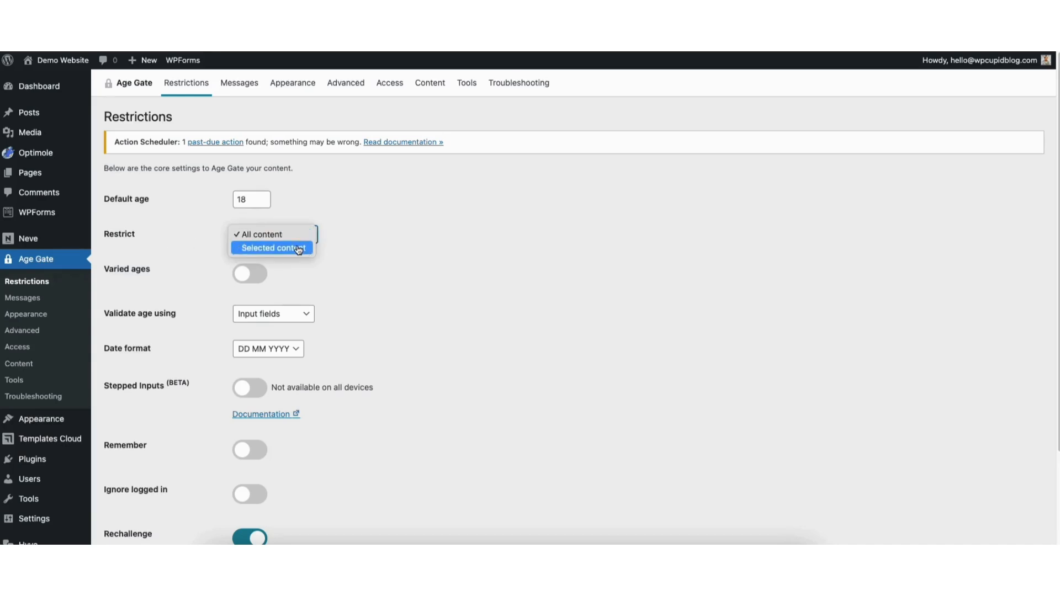
{"action": "left_click", "coordinate": [260, 234]}
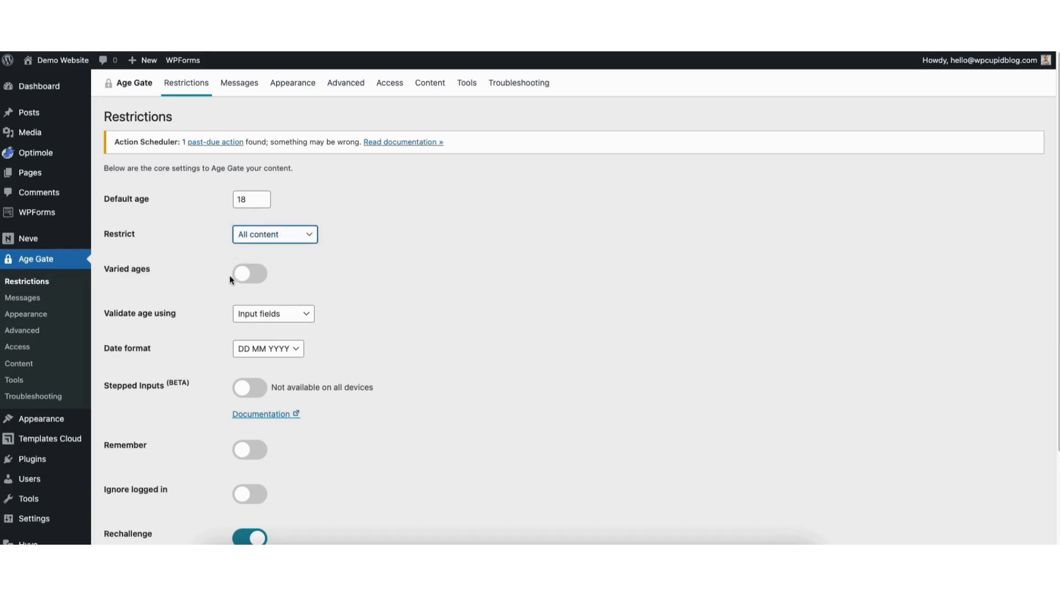
{"action": "left_click", "coordinate": [249, 274]}
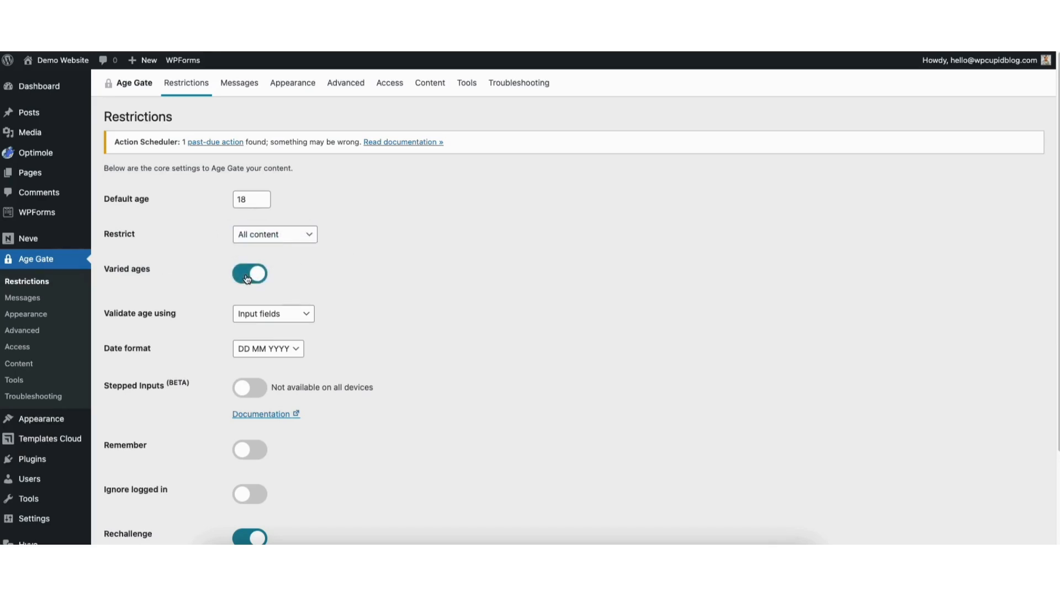
{"action": "left_click", "coordinate": [250, 274]}
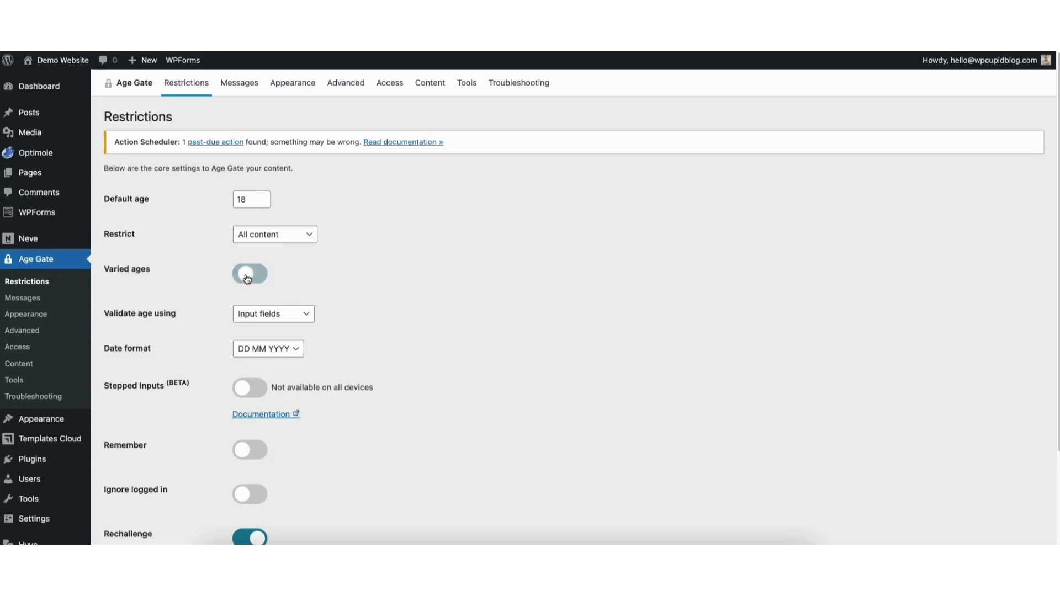
{"action": "left_click", "coordinate": [250, 274]}
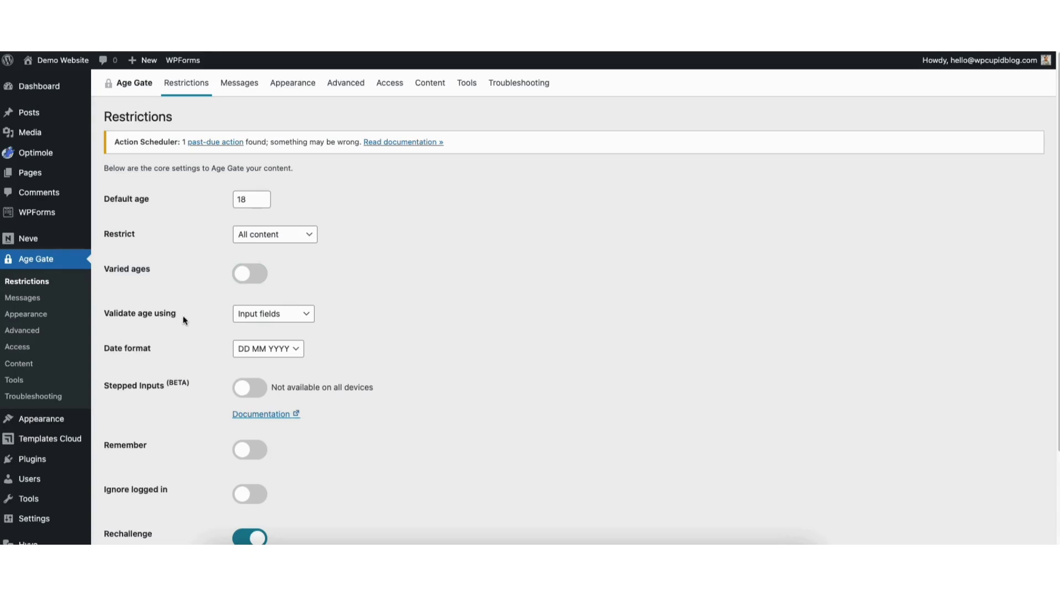
{"action": "left_click", "coordinate": [273, 313]}
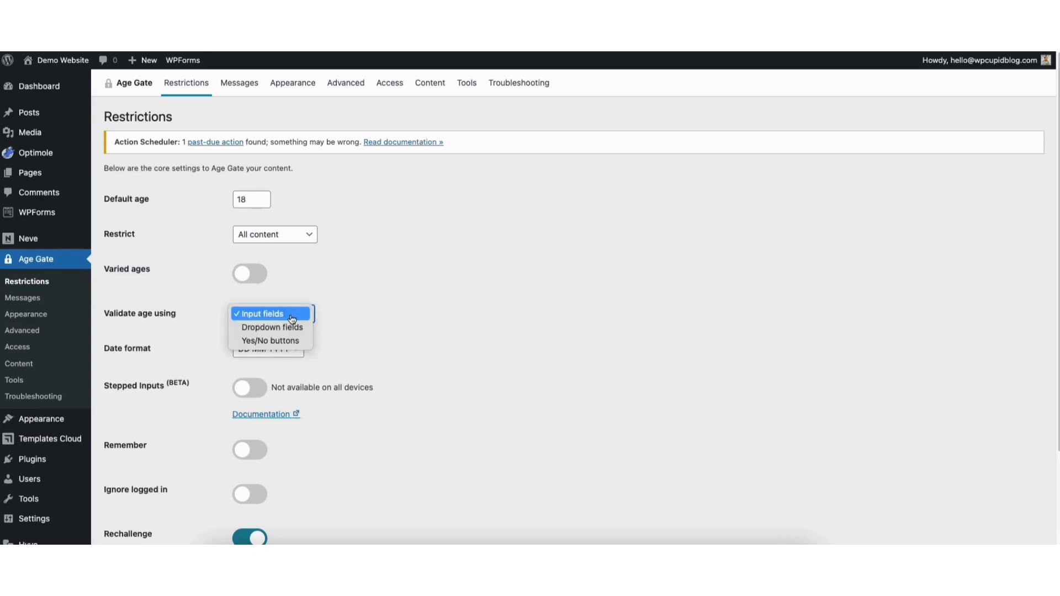
{"action": "mouse_move", "coordinate": [270, 327]}
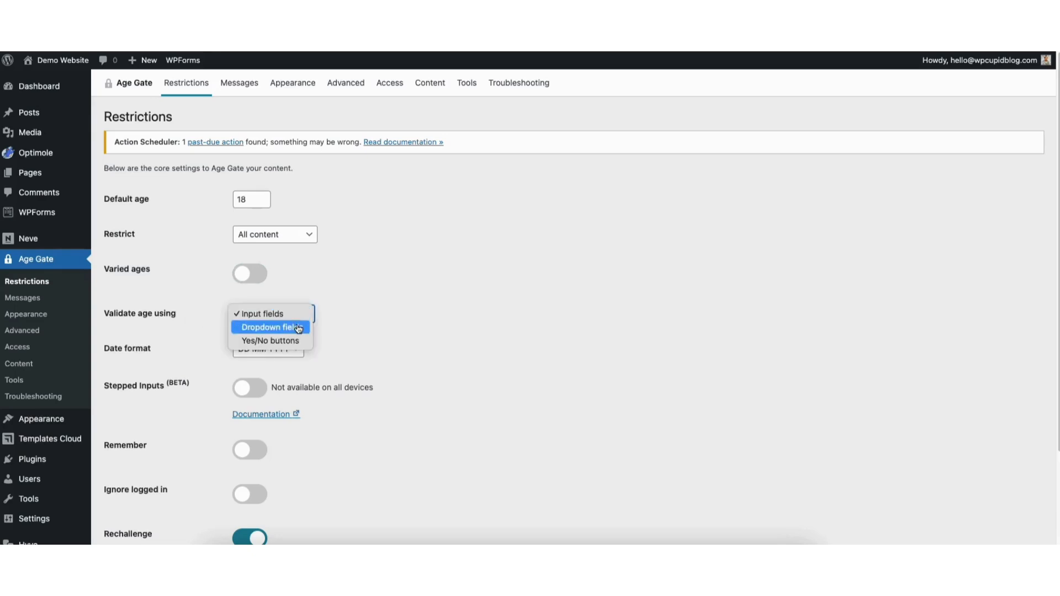
{"action": "mouse_move", "coordinate": [297, 340]}
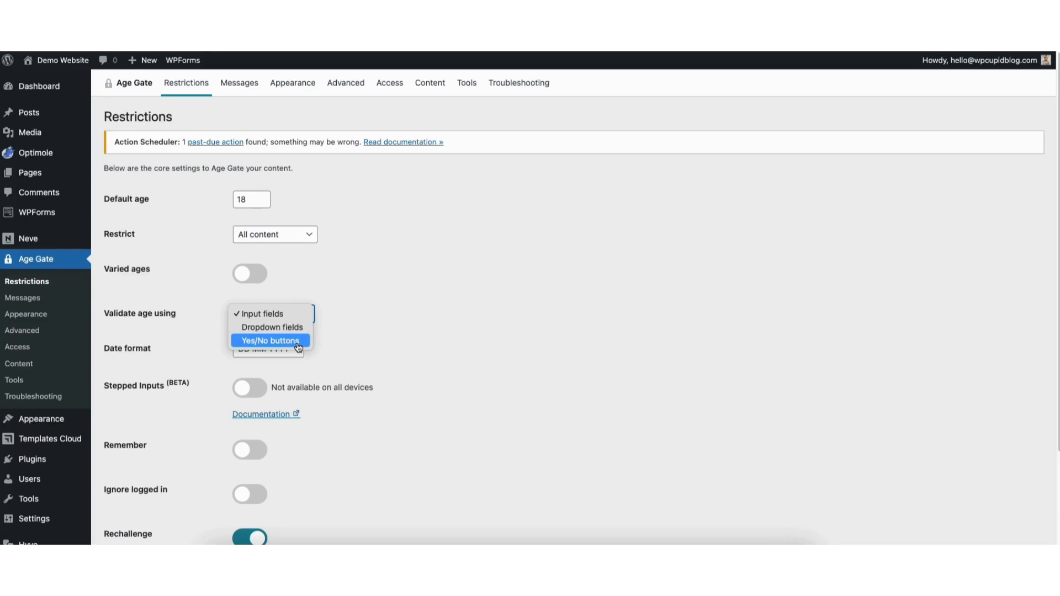
Validate age using Yes/No buttons ordered No then Yes
{"action": "left_click", "coordinate": [271, 341]}
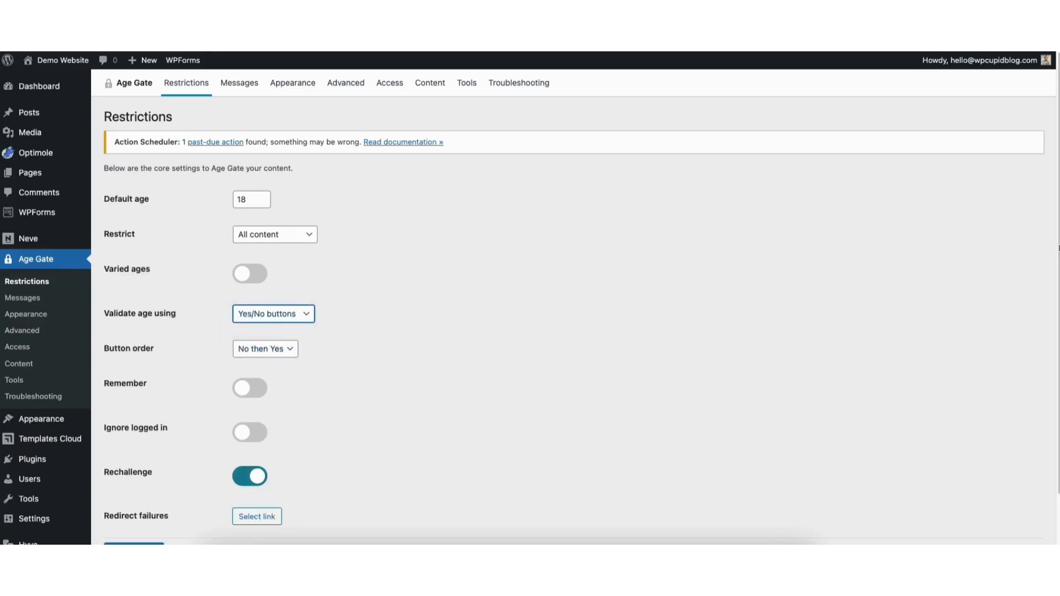
{"action": "left_click", "coordinate": [265, 349]}
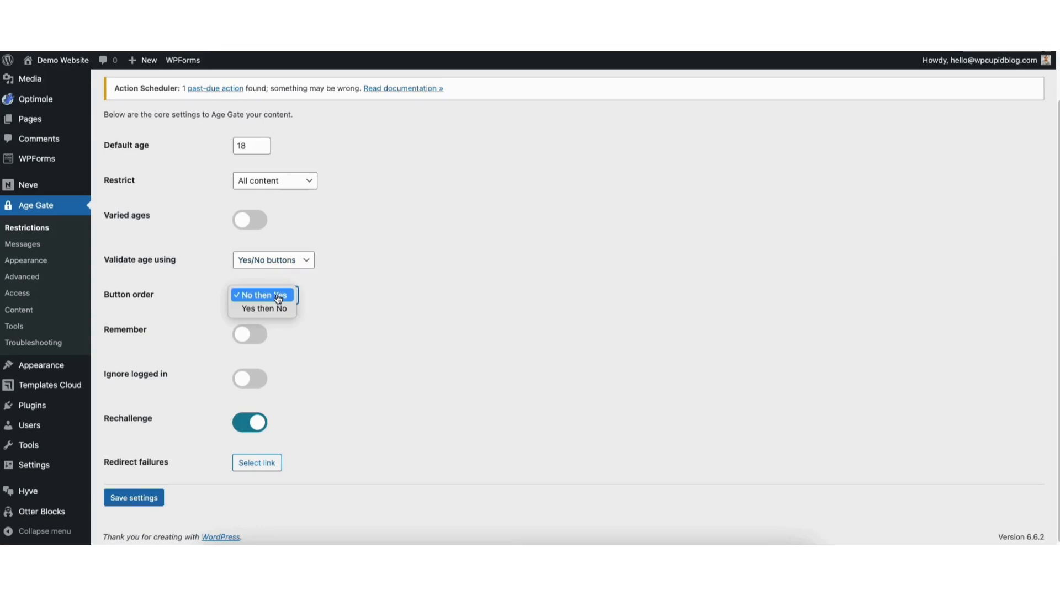
{"action": "left_click", "coordinate": [263, 295]}
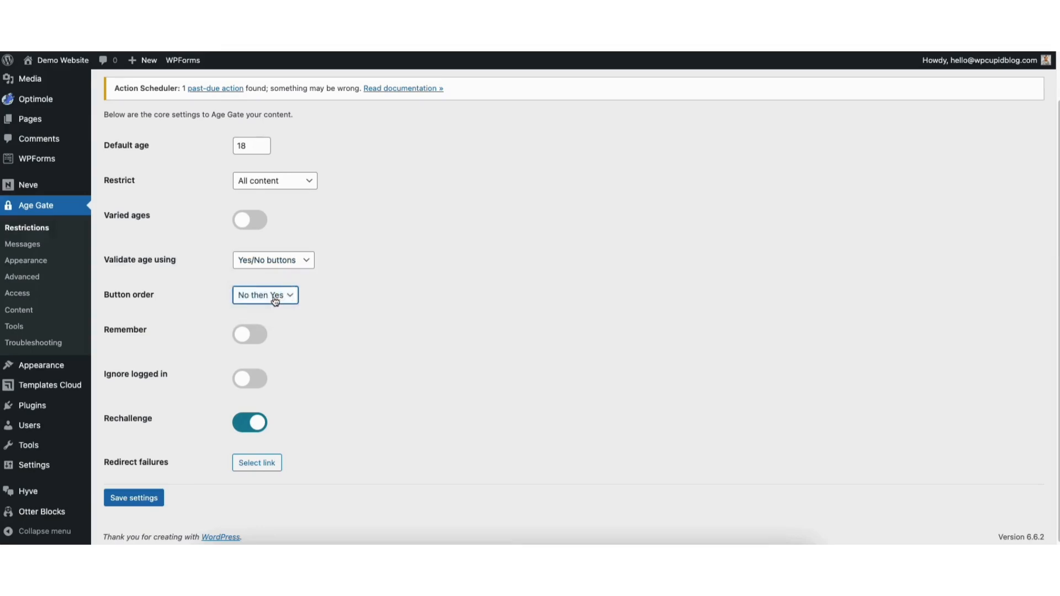
{"action": "mouse_move", "coordinate": [248, 337]}
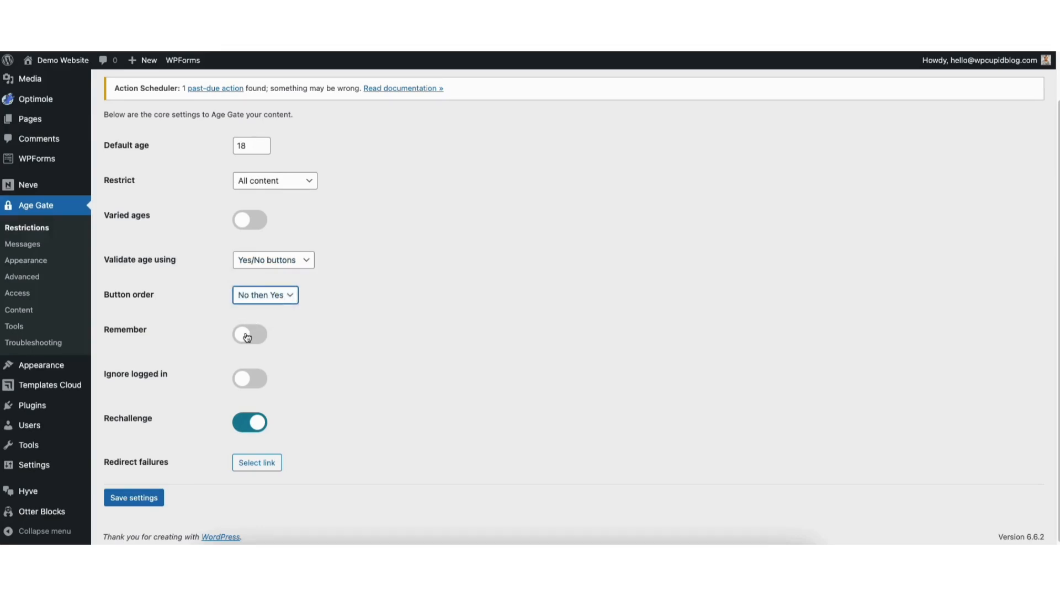
Turn on remember me for 365 days with auto-check remember me enabled
{"action": "left_click", "coordinate": [250, 335]}
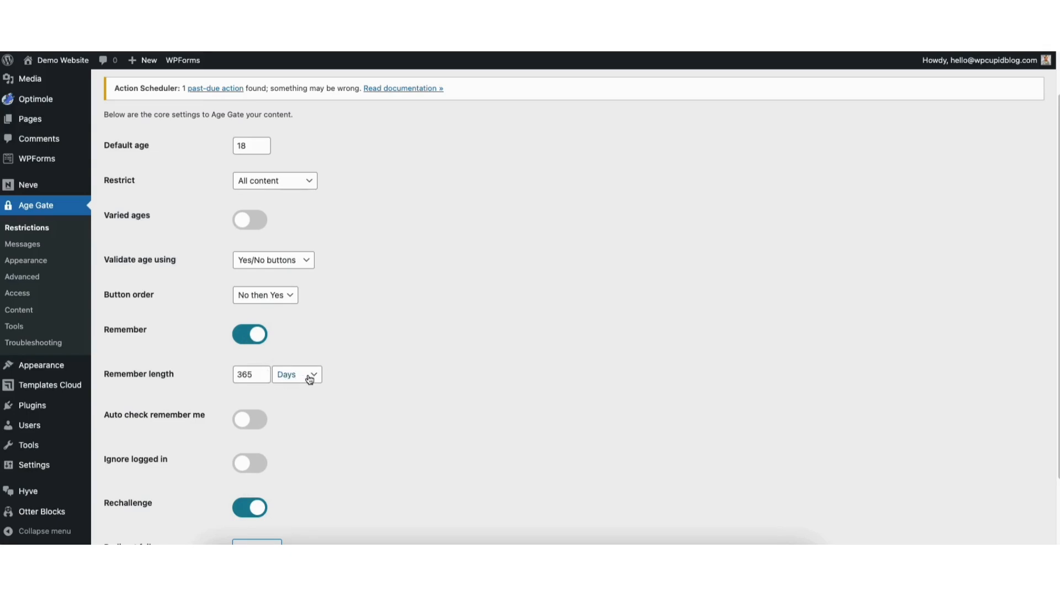
{"action": "left_click", "coordinate": [296, 374]}
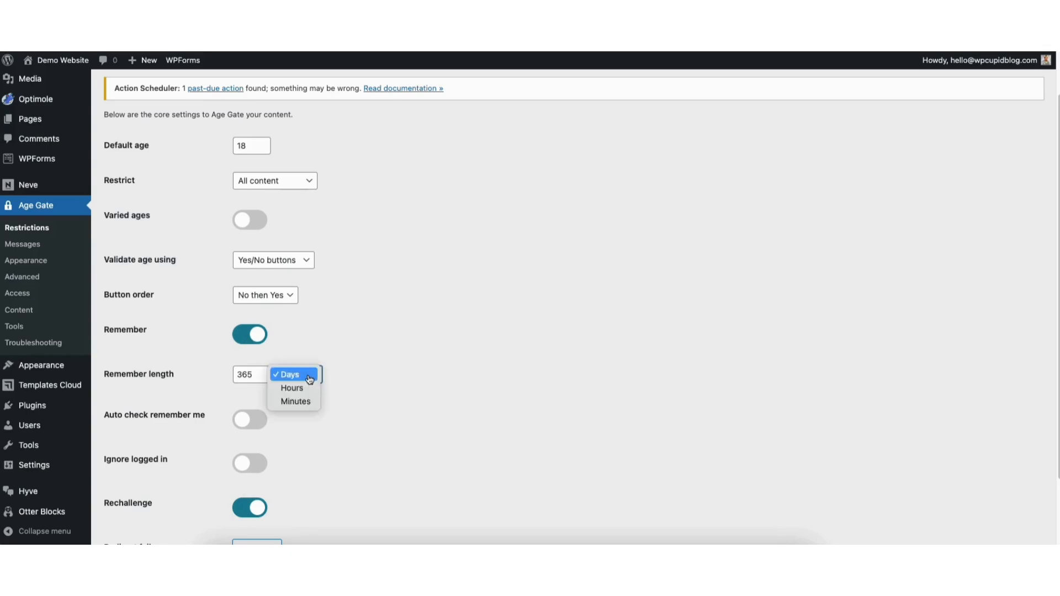
{"action": "mouse_move", "coordinate": [304, 383]}
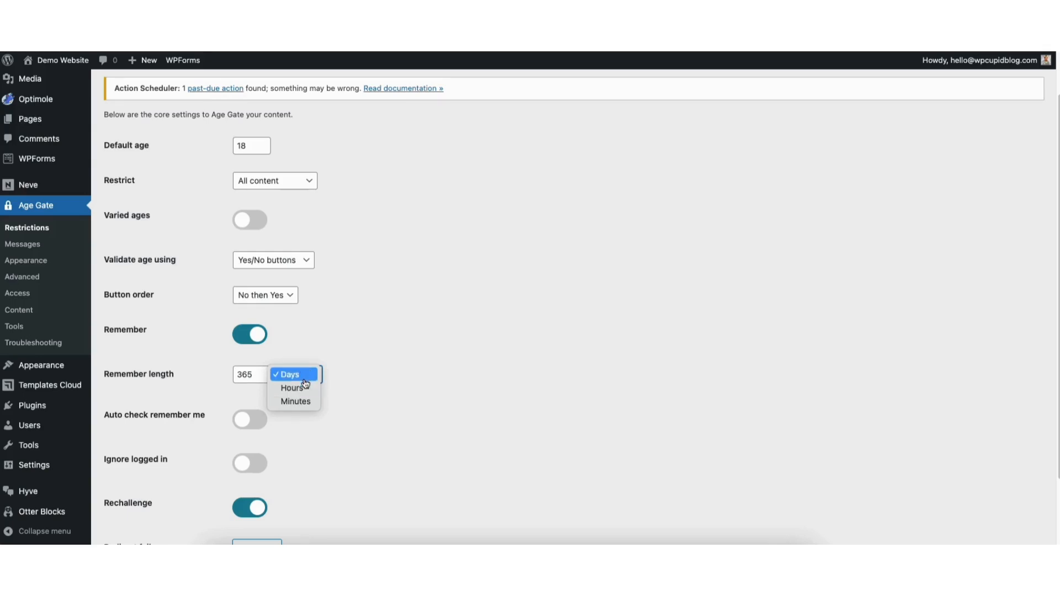
{"action": "left_click", "coordinate": [287, 374]}
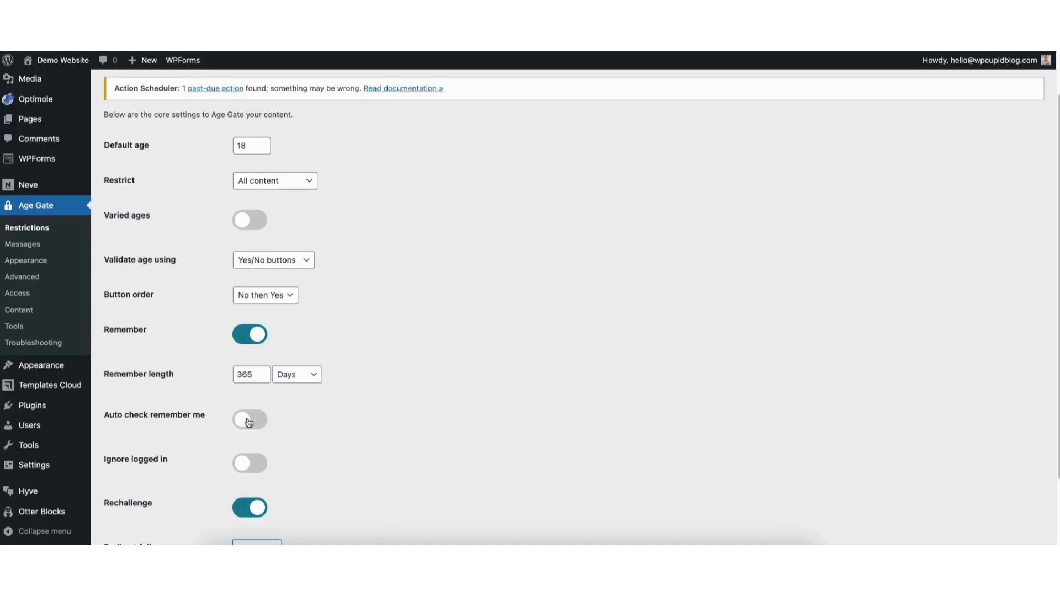
{"action": "left_click", "coordinate": [250, 419]}
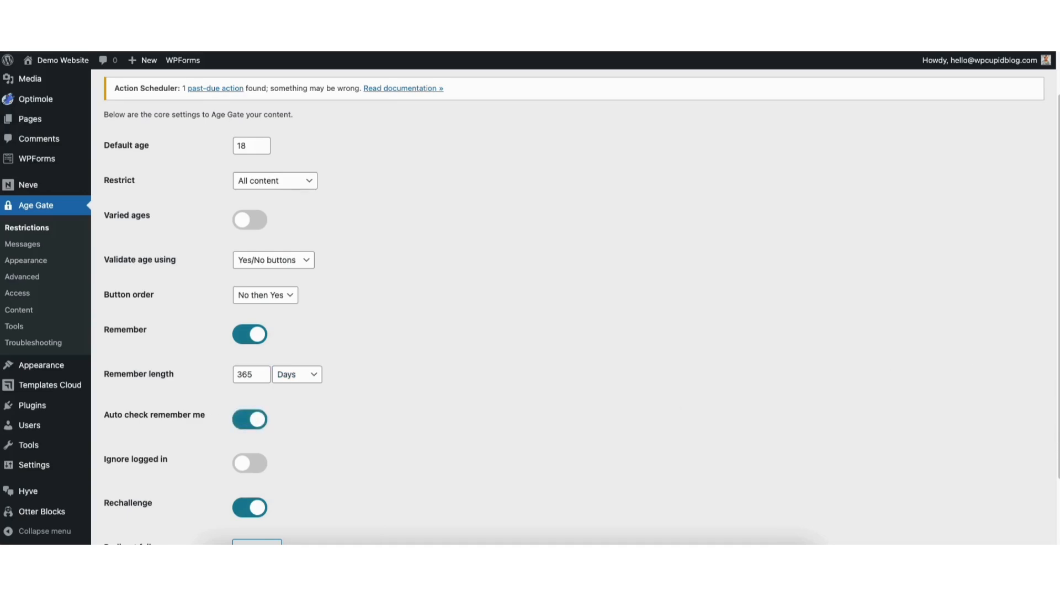
{"action": "scroll", "scroll_direction": "down", "scroll_amount": 3}
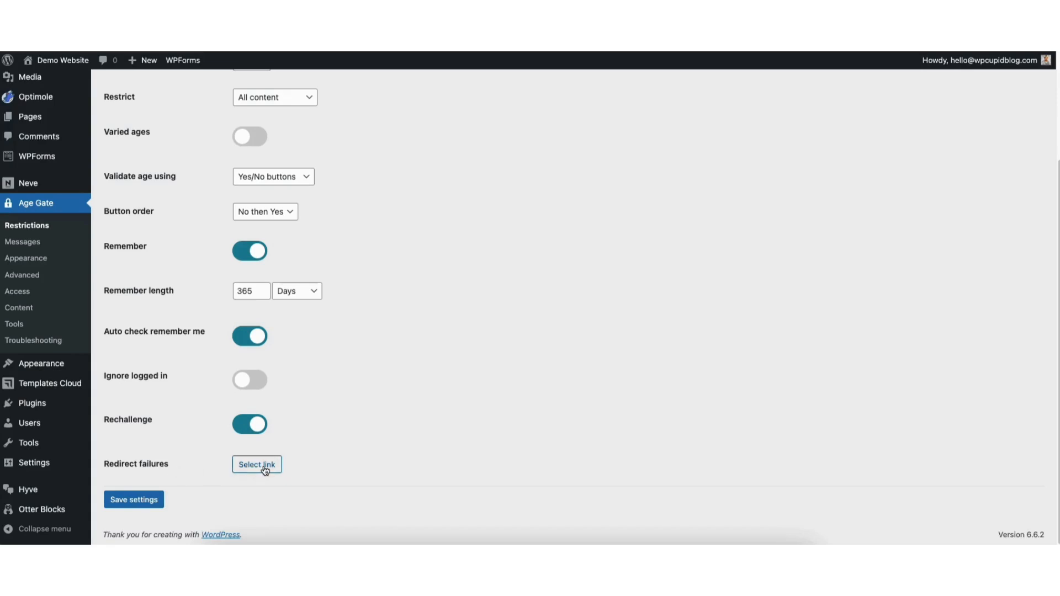
Leave Redirect failures without a link and save the restriction settings
{"action": "left_click", "coordinate": [257, 464]}
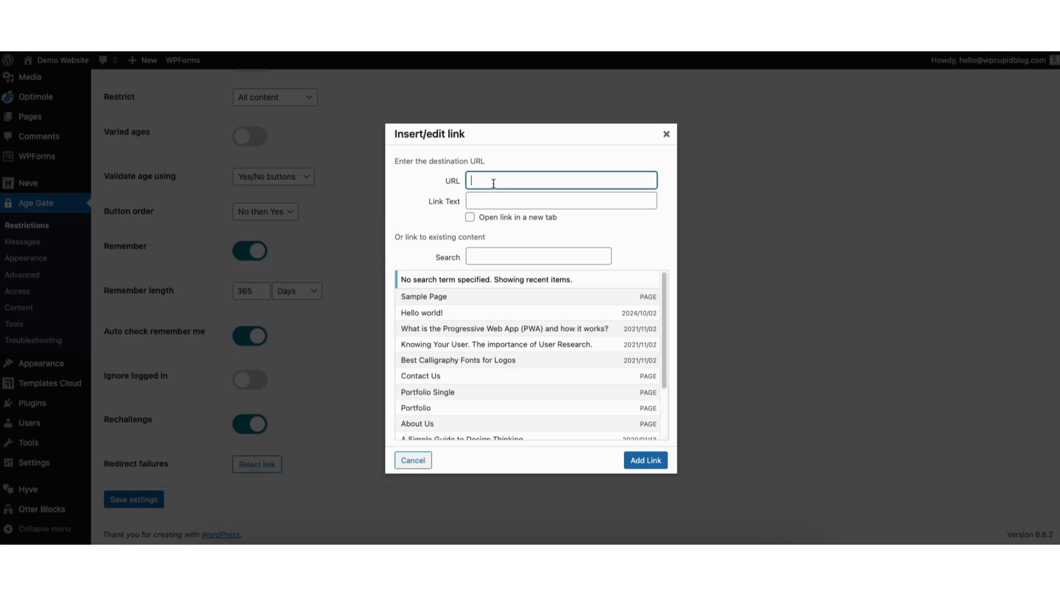
{"action": "mouse_move", "coordinate": [658, 136]}
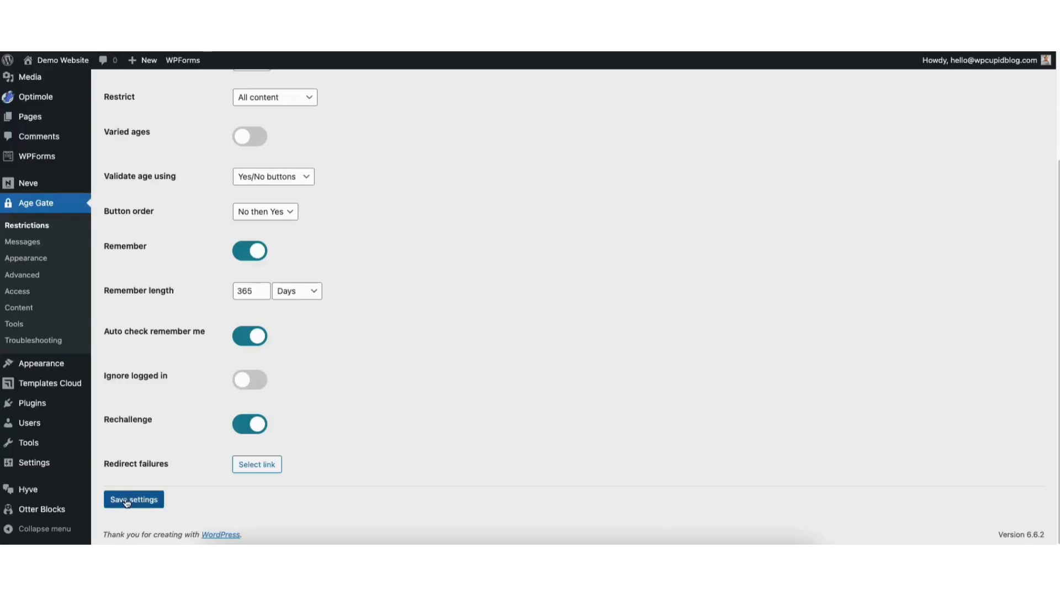
{"action": "left_click", "coordinate": [133, 499]}
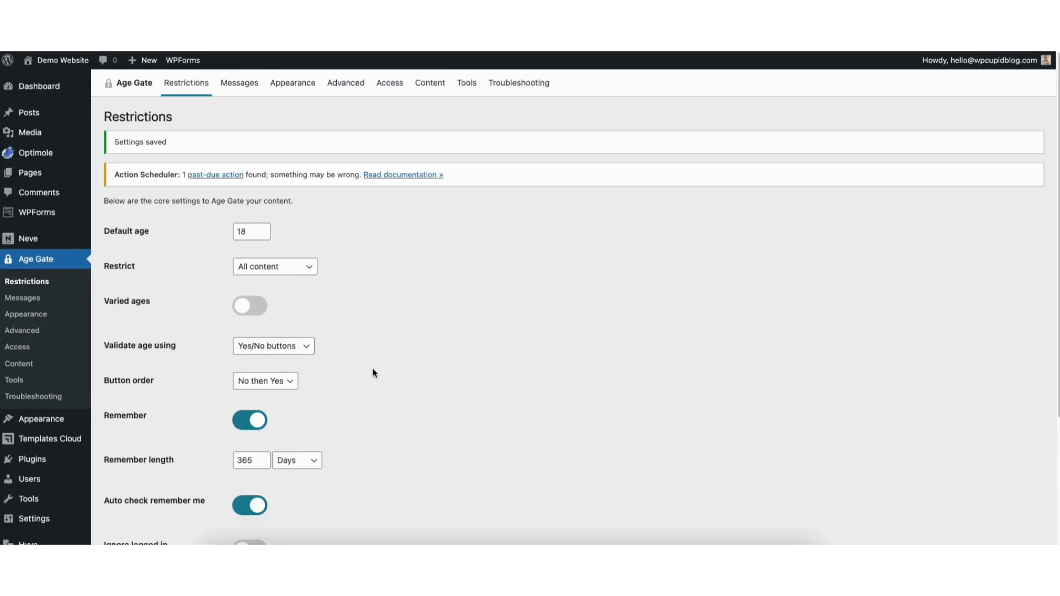
{"action": "mouse_move", "coordinate": [71, 99]}
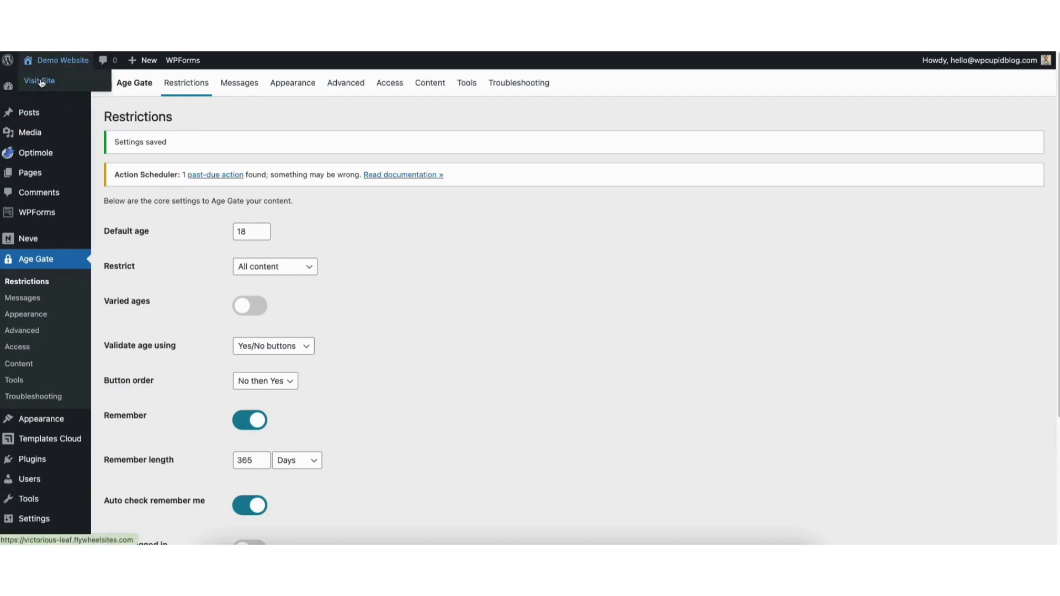
Visit the live site and answer Yes on the over-18 age prompt
{"action": "left_click", "coordinate": [38, 80]}
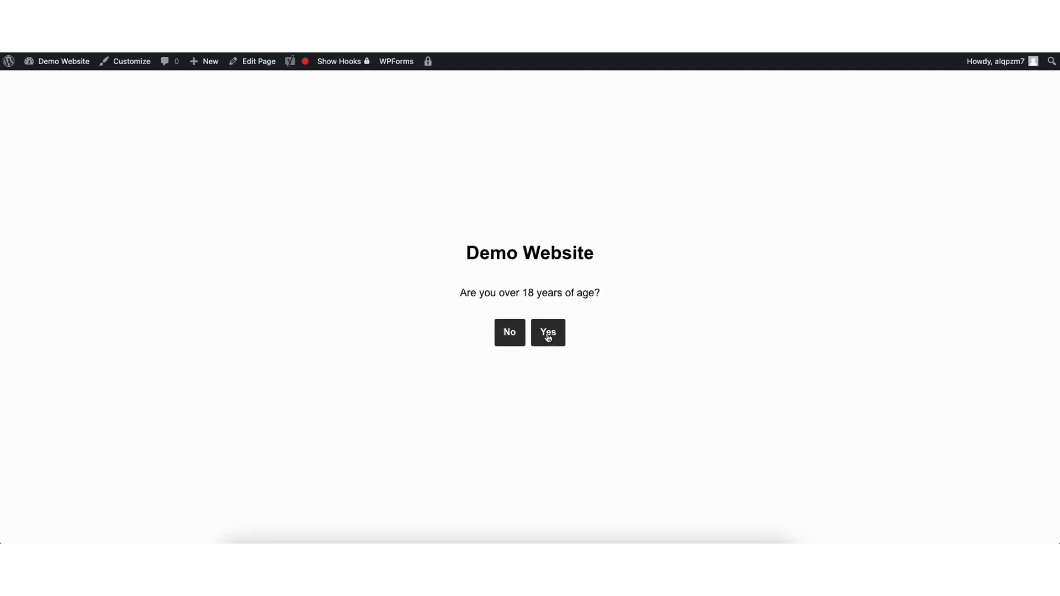
{"action": "left_click", "coordinate": [547, 333]}
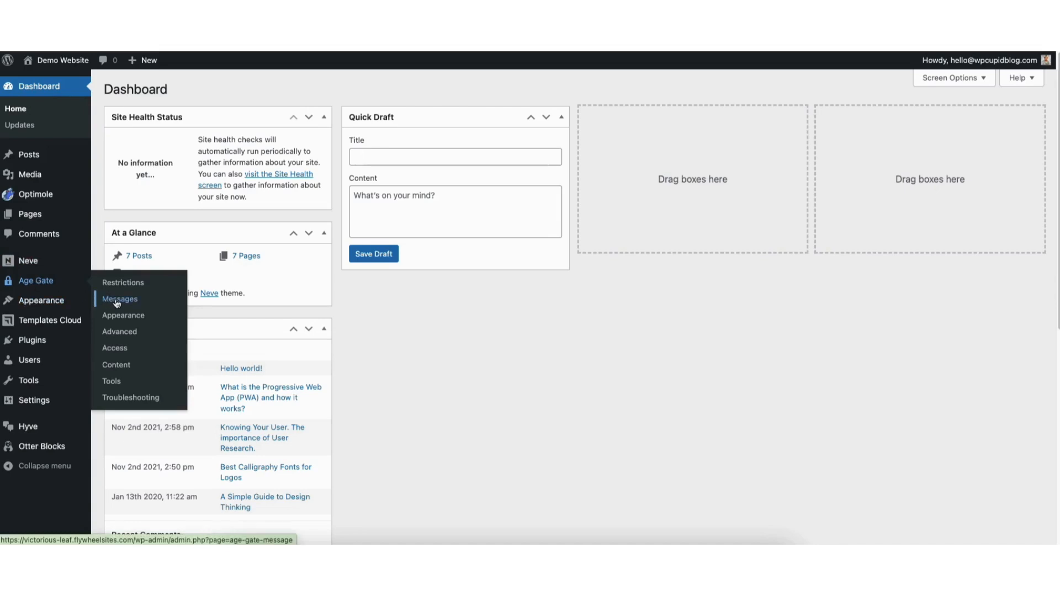
In Age Gate Messages, set the headline to 'Mature Content'
{"action": "left_click", "coordinate": [120, 299]}
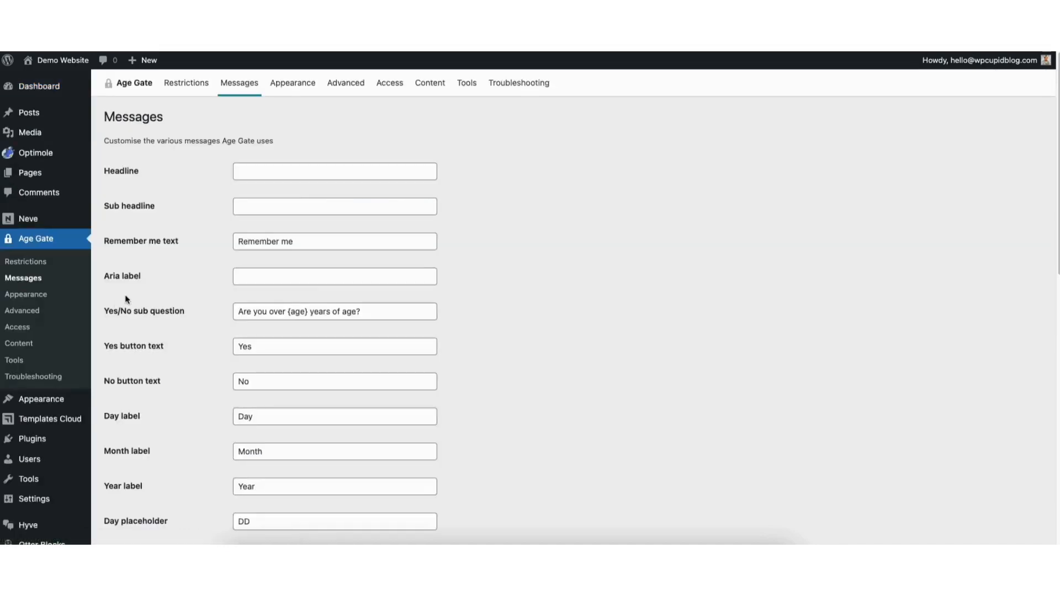
{"action": "mouse_move", "coordinate": [193, 215]}
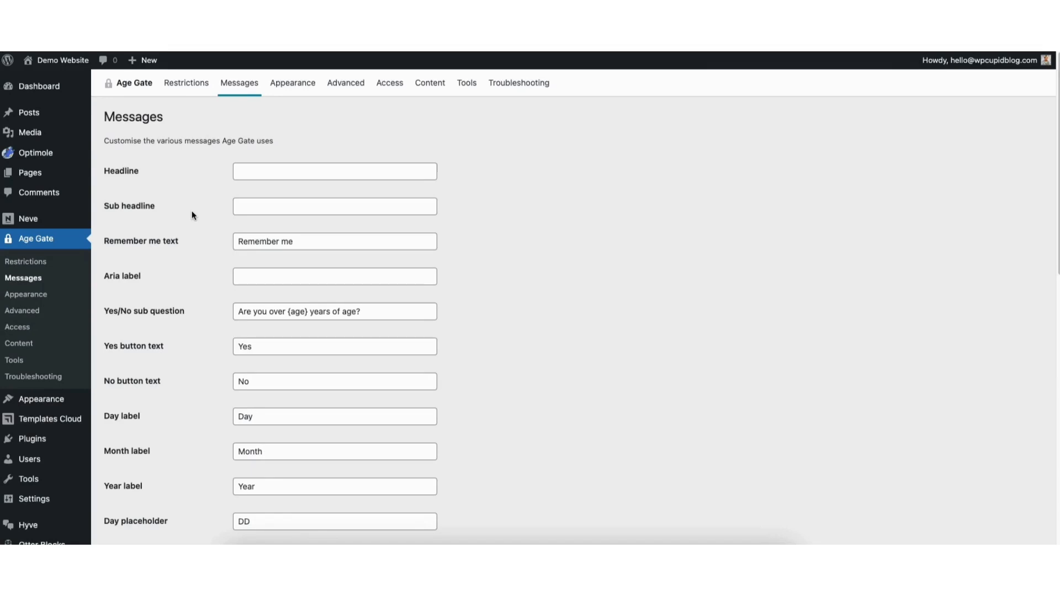
{"action": "left_click", "coordinate": [334, 171]}
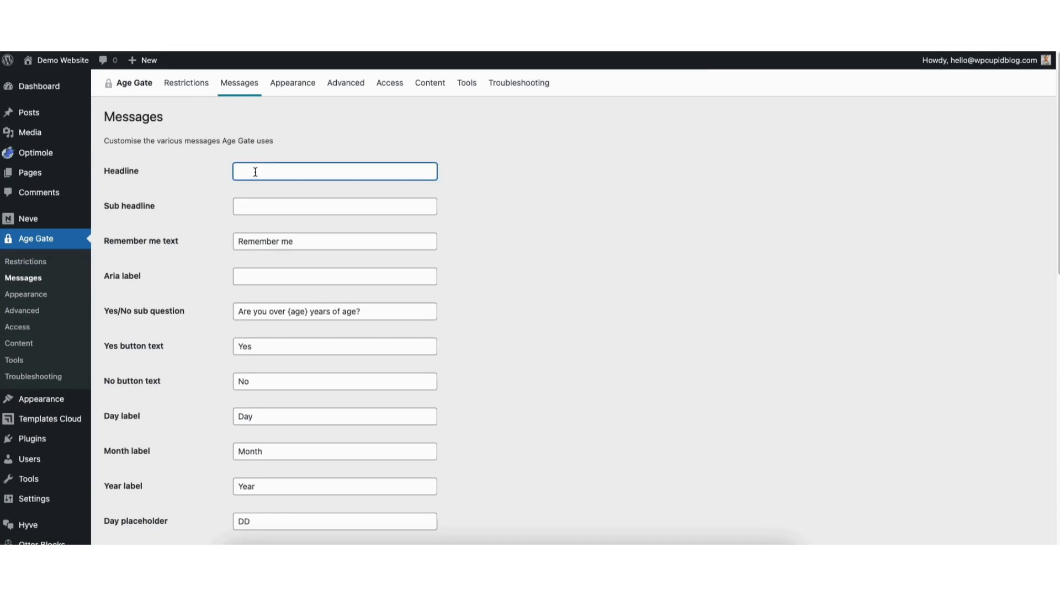
{"action": "type", "text": "Mature C"}
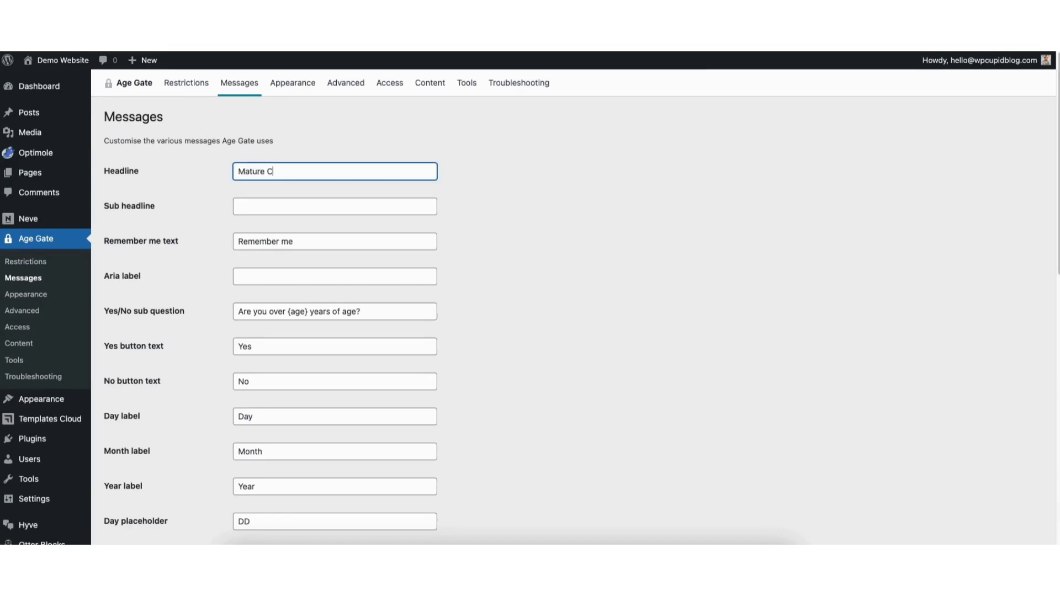
{"action": "type", "text": "ontent"}
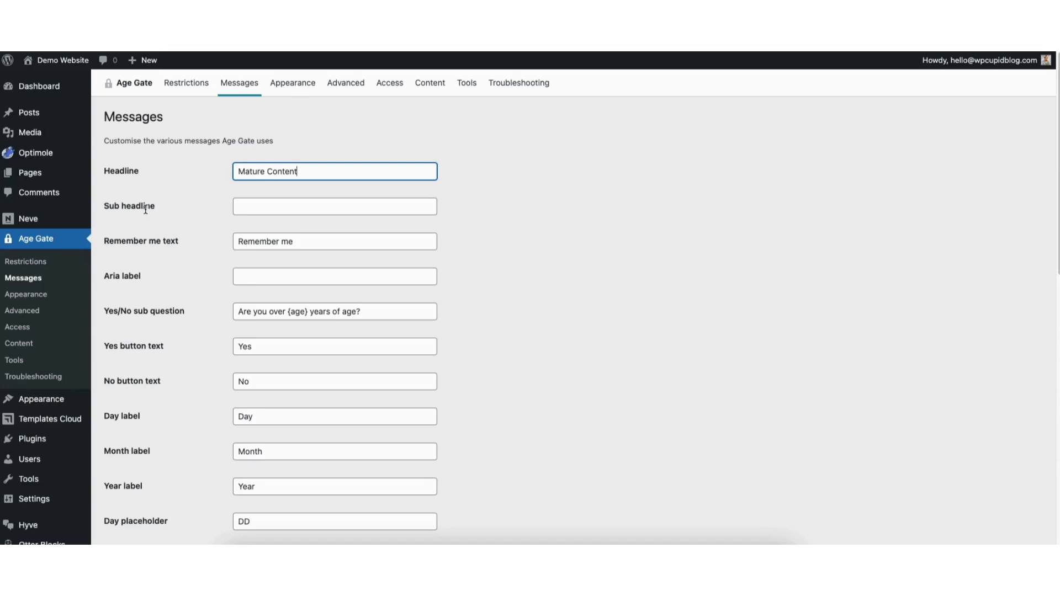
Set the sub headline to 'This site contains mature content.'
{"action": "left_click", "coordinate": [334, 206]}
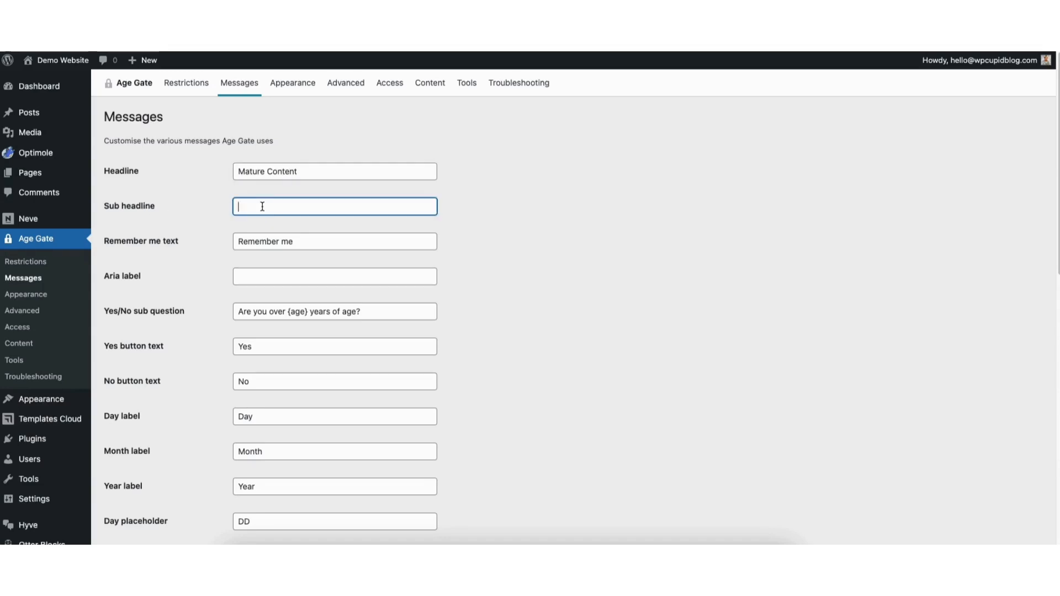
{"action": "type", "text": "This site contains"}
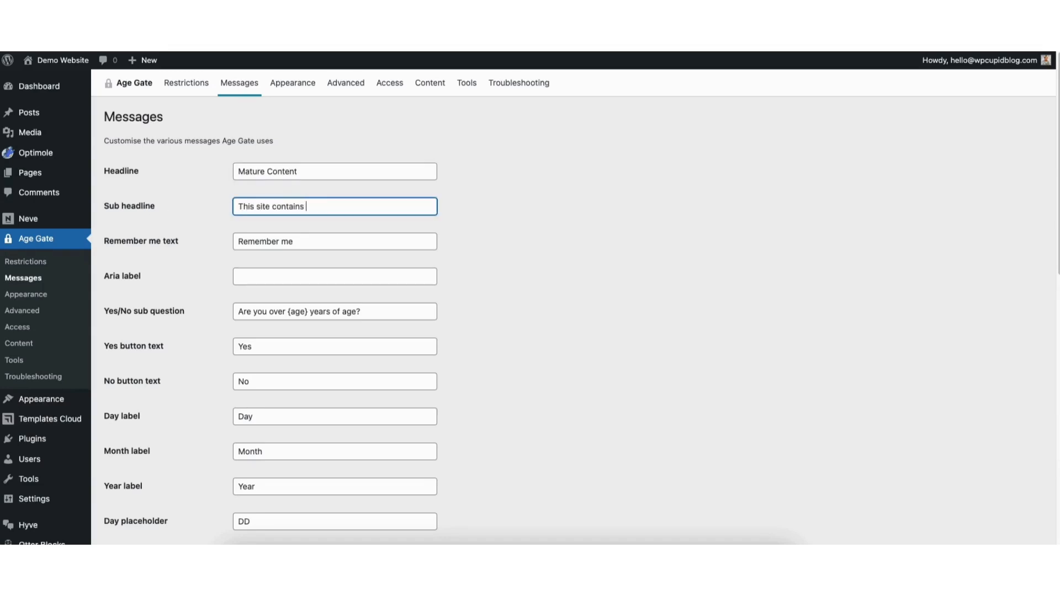
{"action": "type", "text": "mature content"}
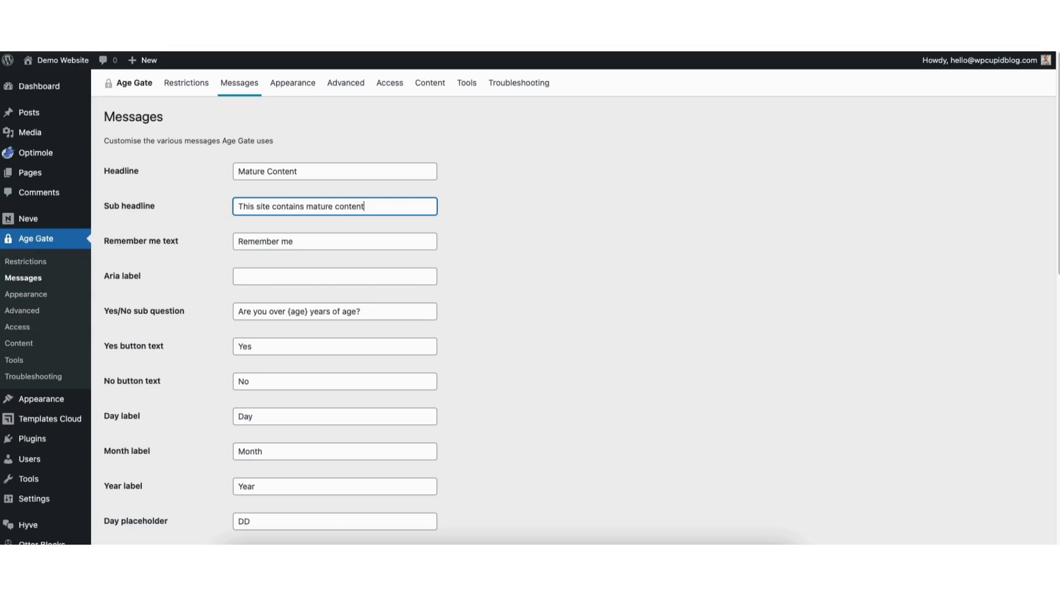
{"action": "type", "text": "."}
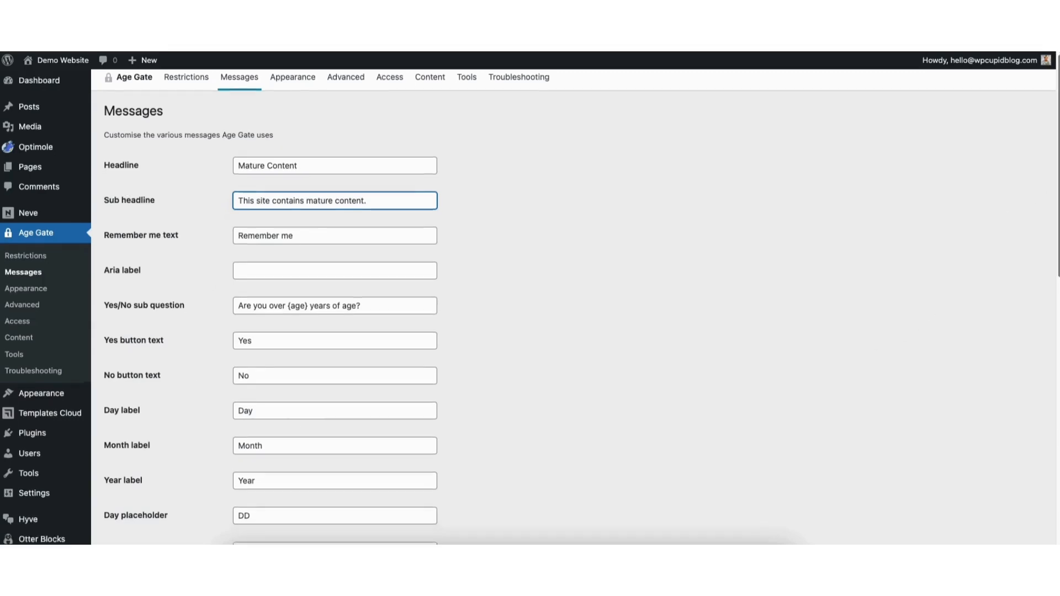
Save the 'Mature Content' headline and sub headline from the bottom of Messages
{"action": "scroll", "scroll_direction": "down", "scroll_amount": 3}
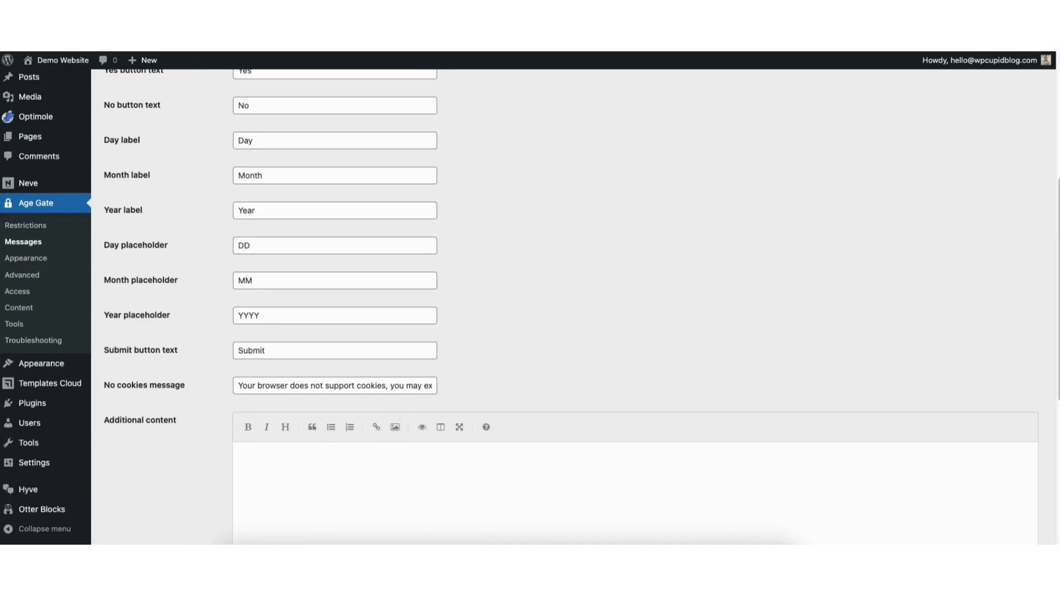
{"action": "scroll", "scroll_direction": "down", "scroll_amount": 3}
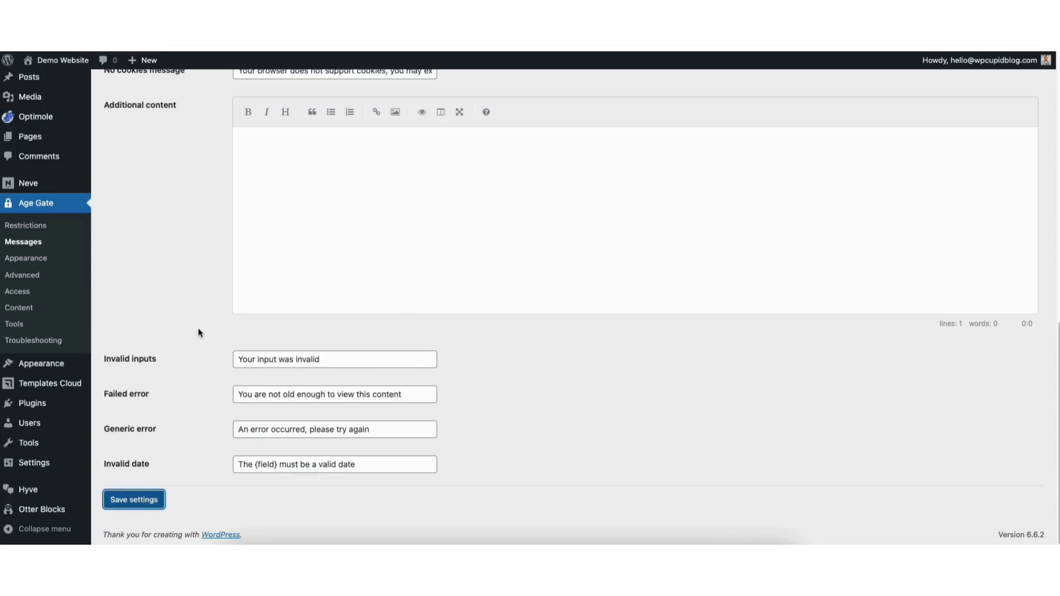
{"action": "left_click", "coordinate": [133, 499]}
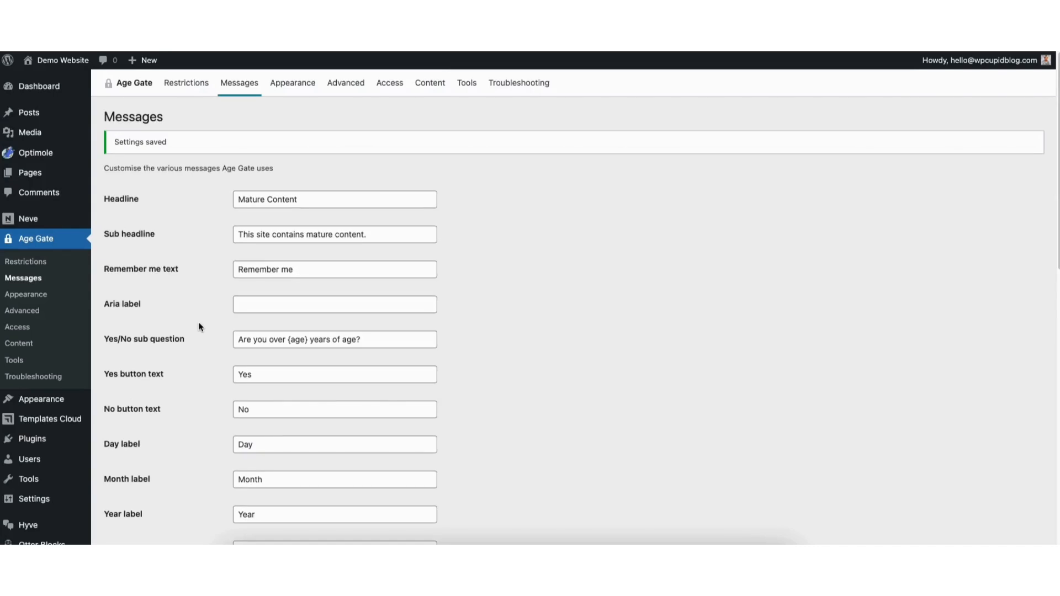
{"action": "mouse_move", "coordinate": [293, 83]}
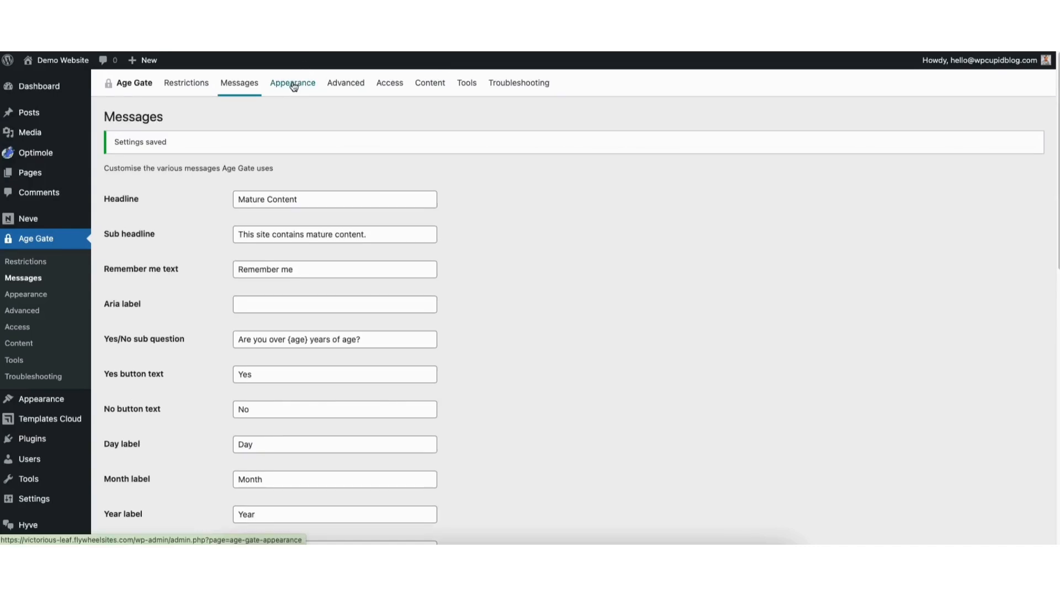
Show Age Gate's Appearance tab and dismiss the background image picker without choosing
{"action": "left_click", "coordinate": [292, 82]}
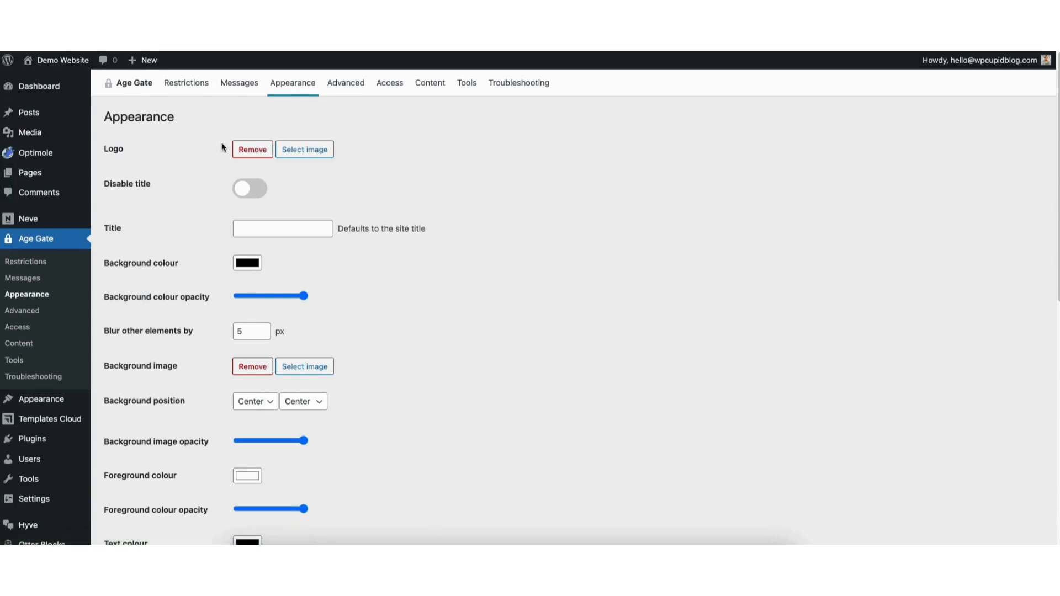
{"action": "mouse_move", "coordinate": [304, 150]}
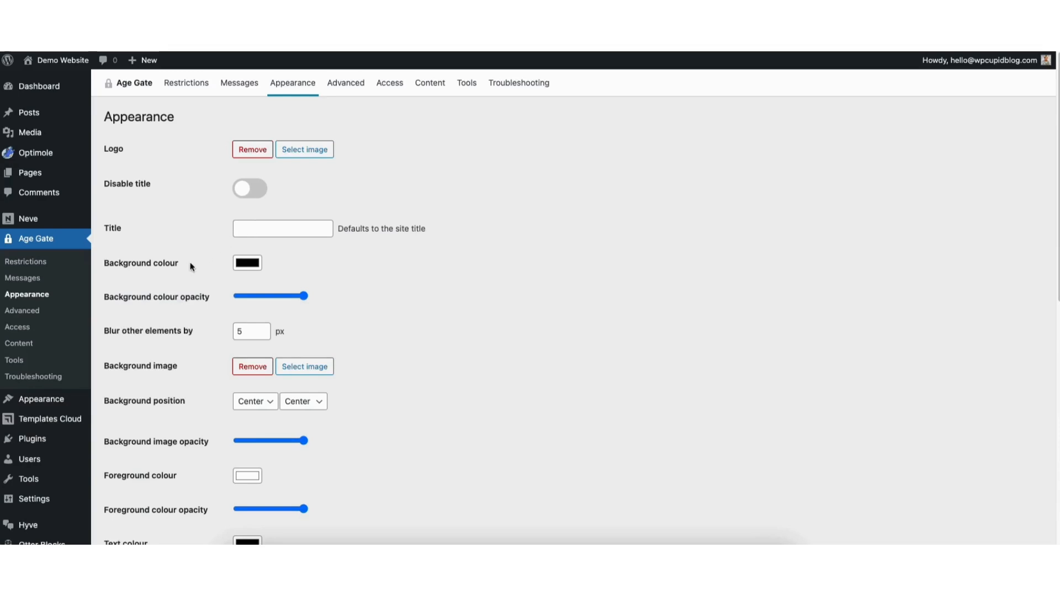
{"action": "left_click", "coordinate": [247, 263]}
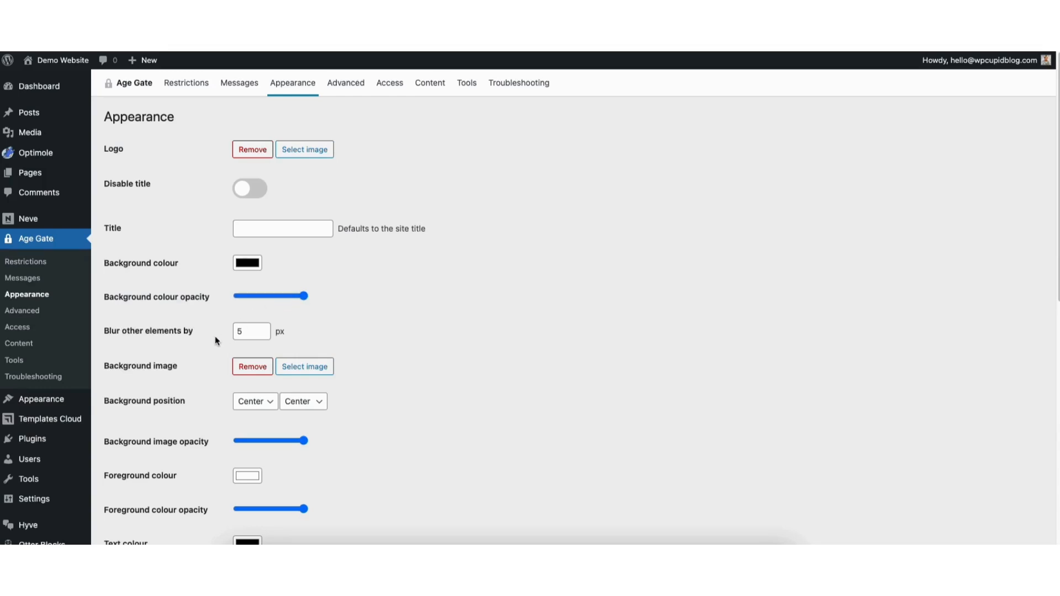
{"action": "mouse_move", "coordinate": [177, 365]}
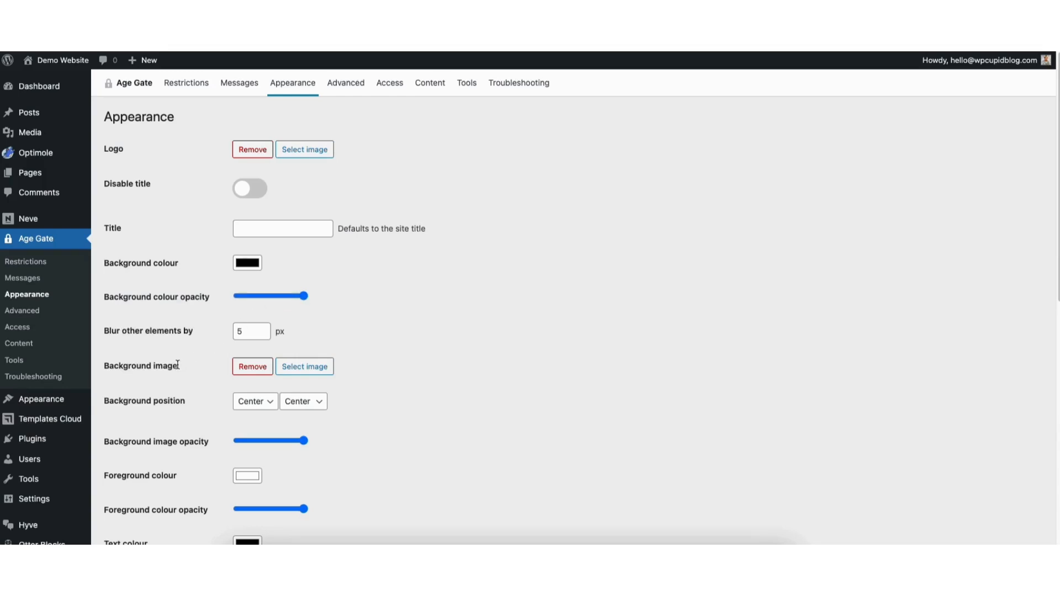
{"action": "left_click", "coordinate": [303, 366]}
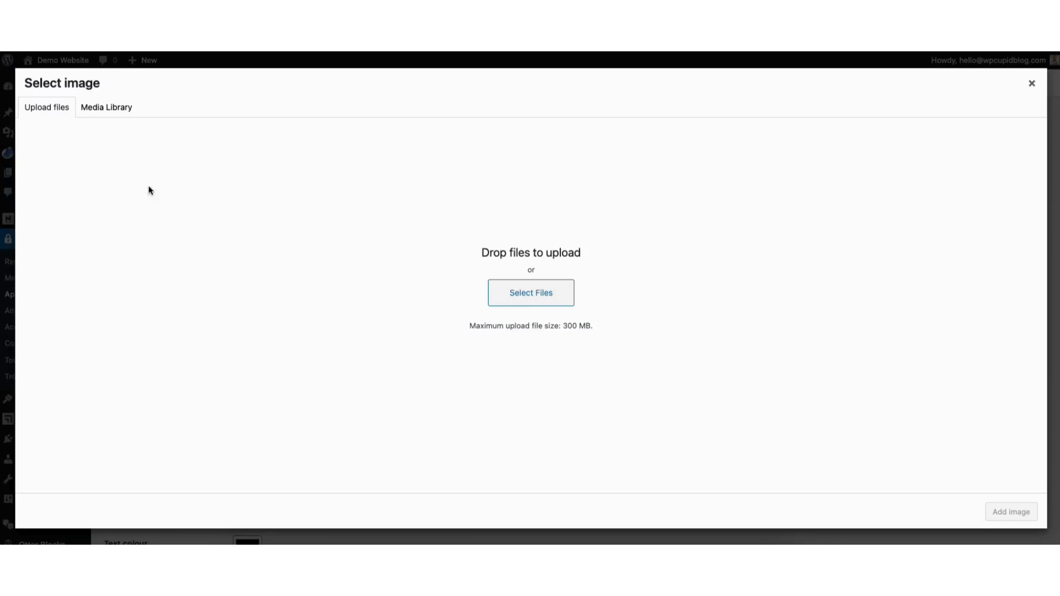
{"action": "left_click", "coordinate": [106, 106]}
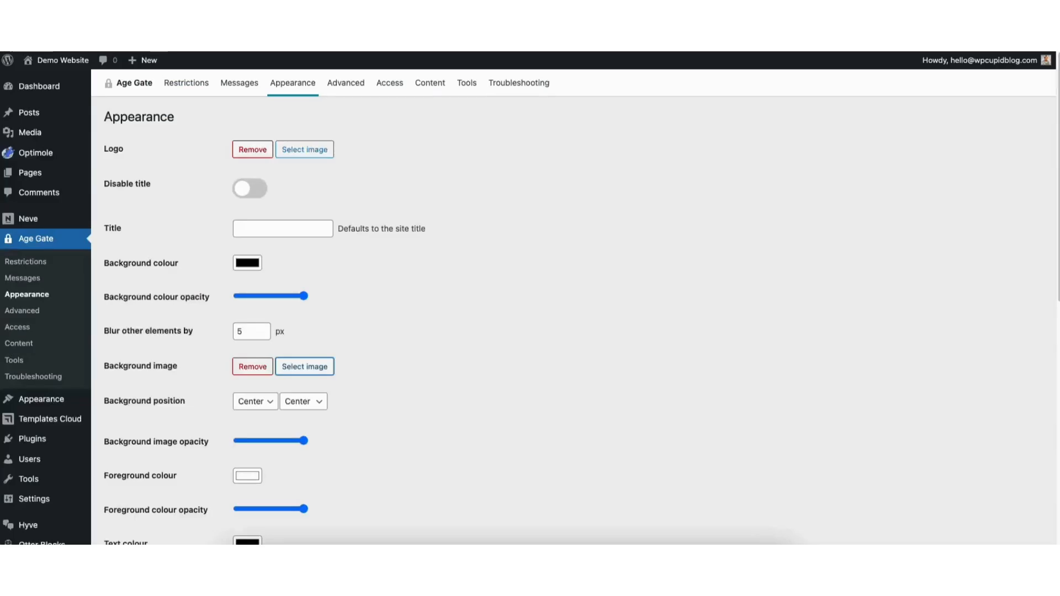
Set background image opacity to maximum, keep 'Age Verification' title, and save
{"action": "scroll", "scroll_direction": "down", "scroll_amount": 3}
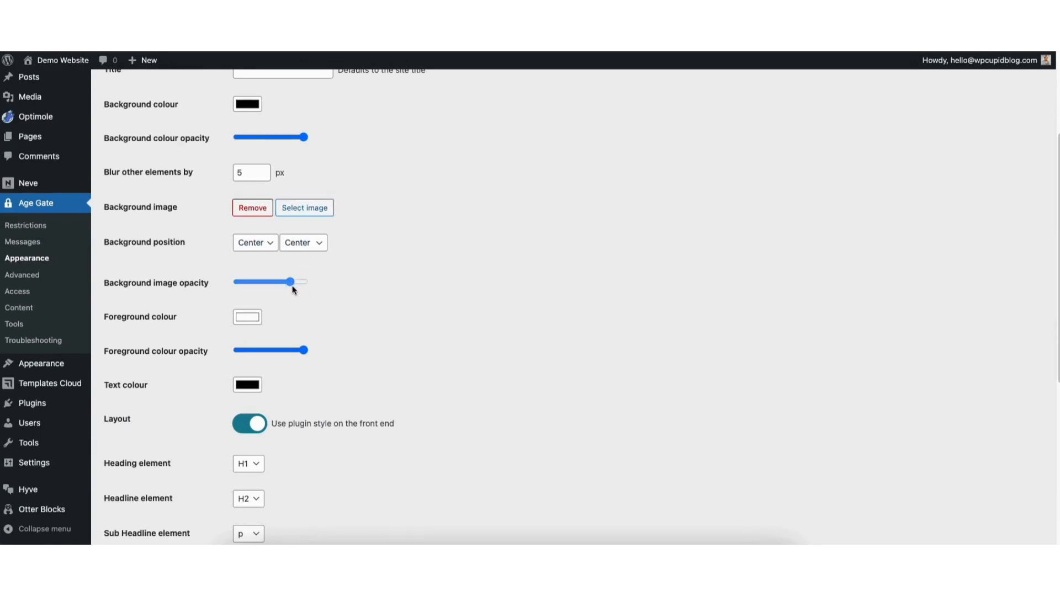
{"action": "left_click", "coordinate": [247, 317]}
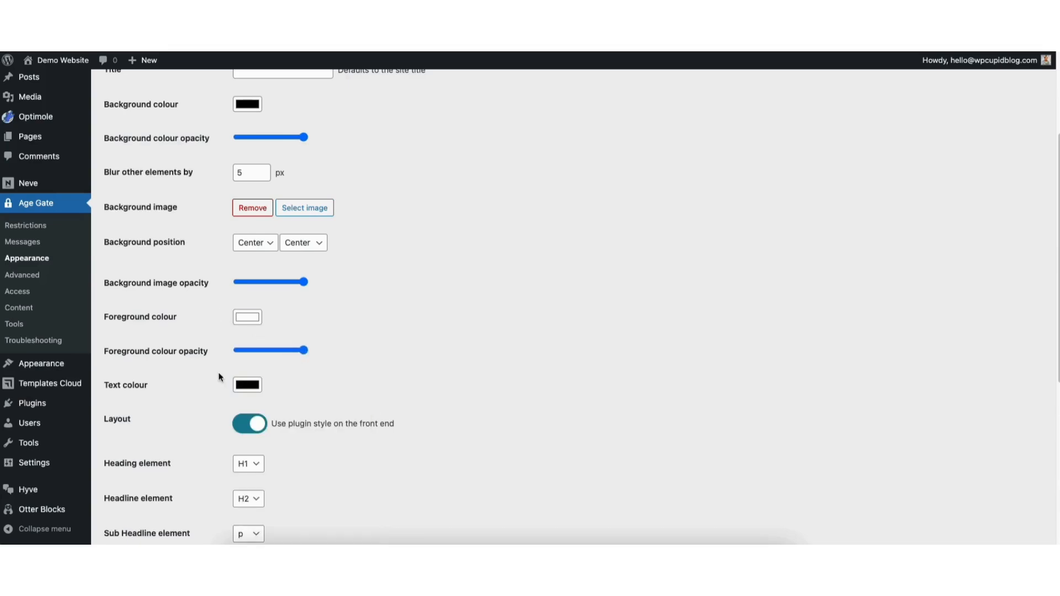
{"action": "mouse_move", "coordinate": [1009, 316]}
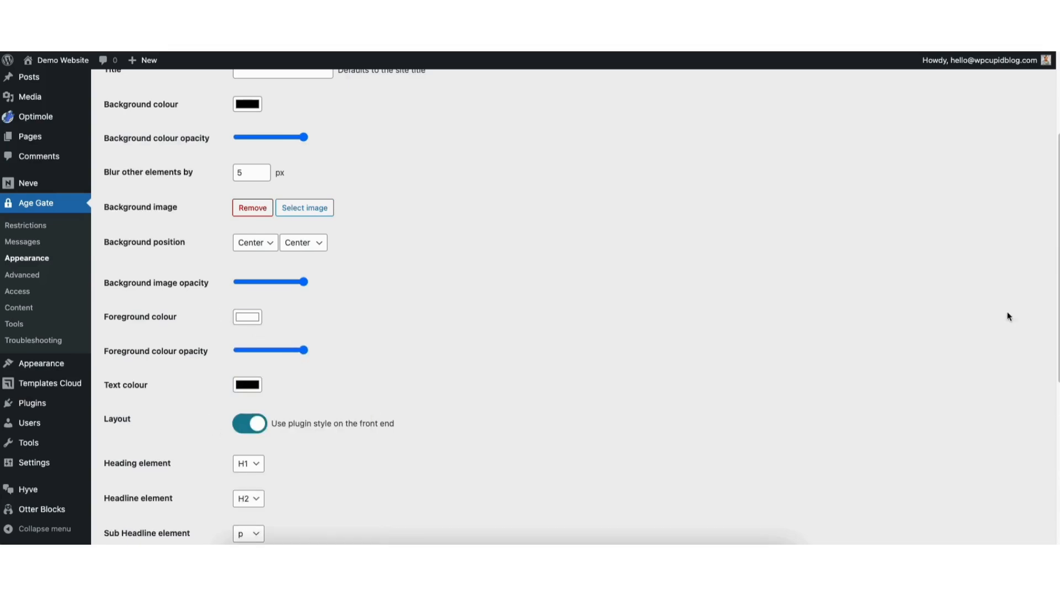
{"action": "scroll", "scroll_direction": "down", "scroll_amount": 3}
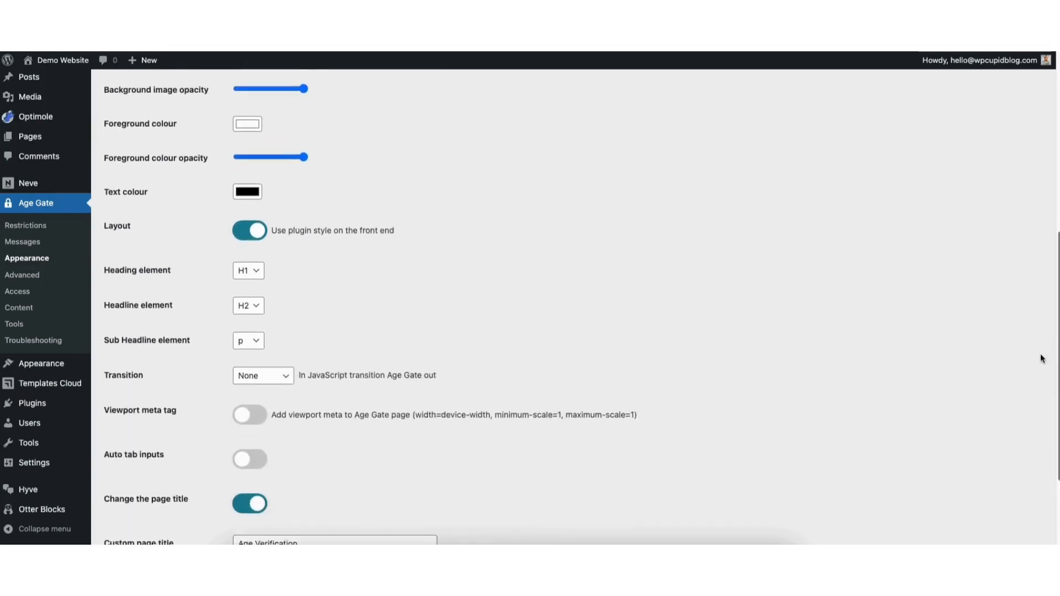
{"action": "scroll", "scroll_direction": "down", "scroll_amount": 3}
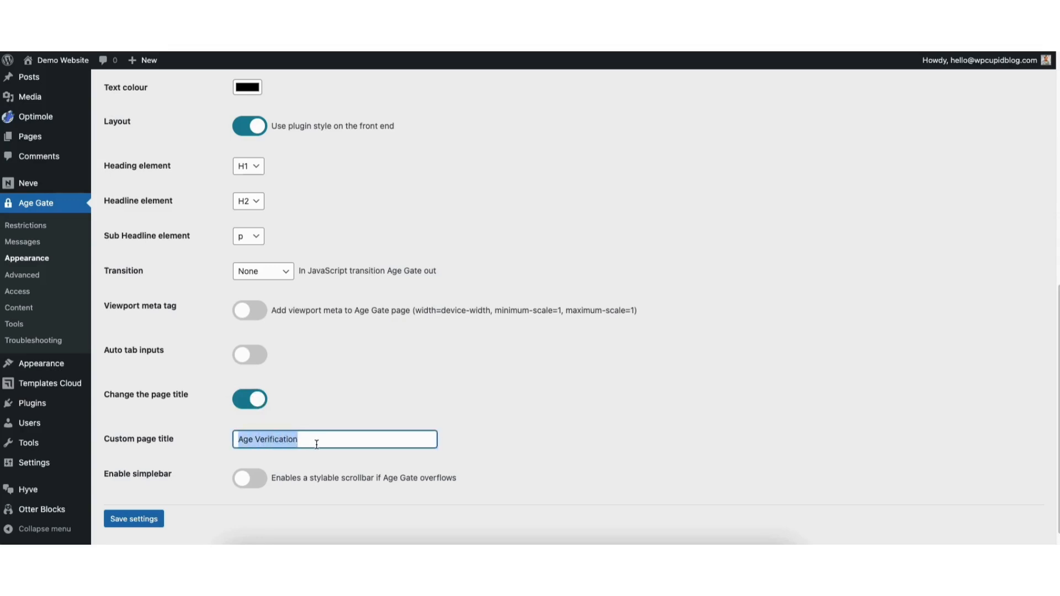
{"action": "left_click", "coordinate": [327, 409]}
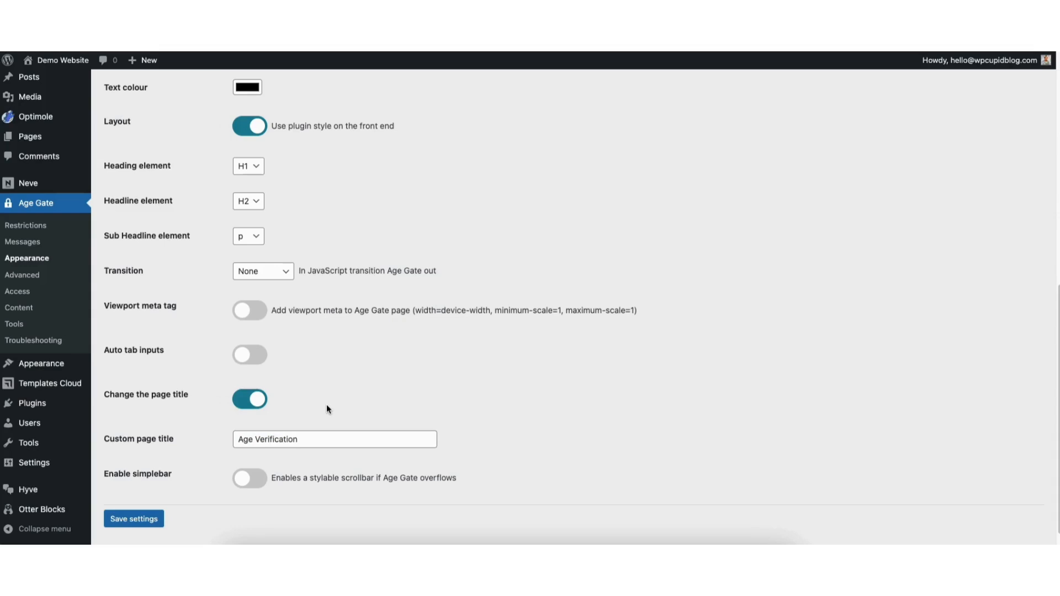
{"action": "mouse_move", "coordinate": [210, 476]}
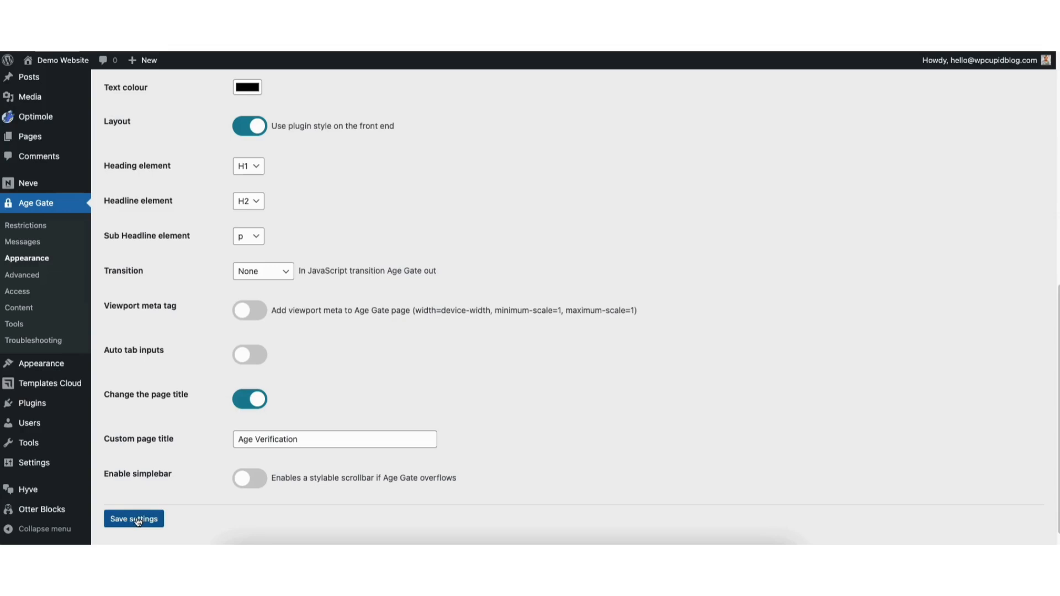
{"action": "left_click", "coordinate": [133, 518]}
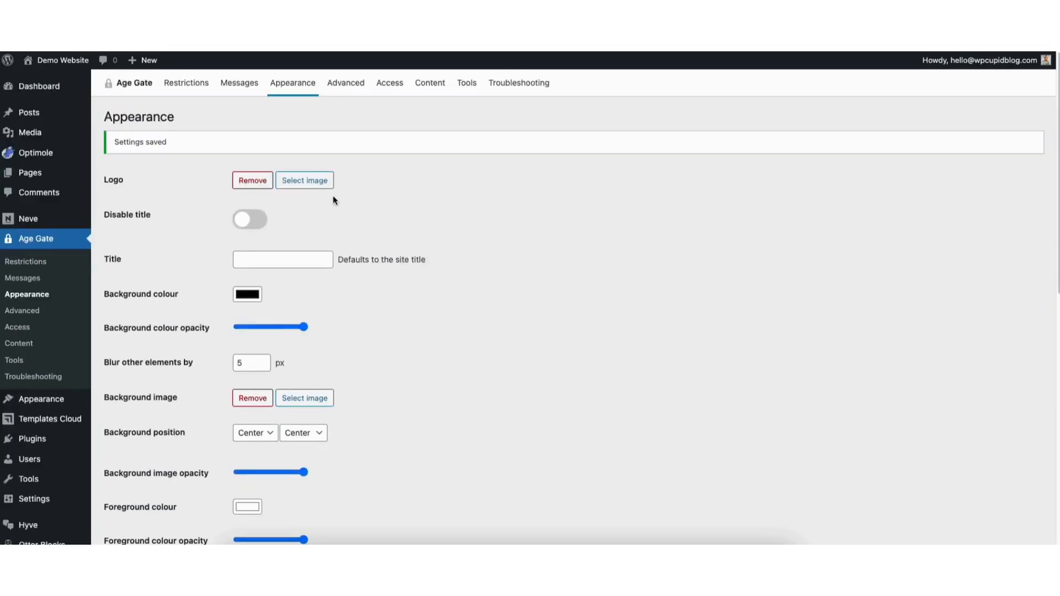
Browse Age Gate's Content tab, then edit the About Us page
{"action": "left_click", "coordinate": [429, 82]}
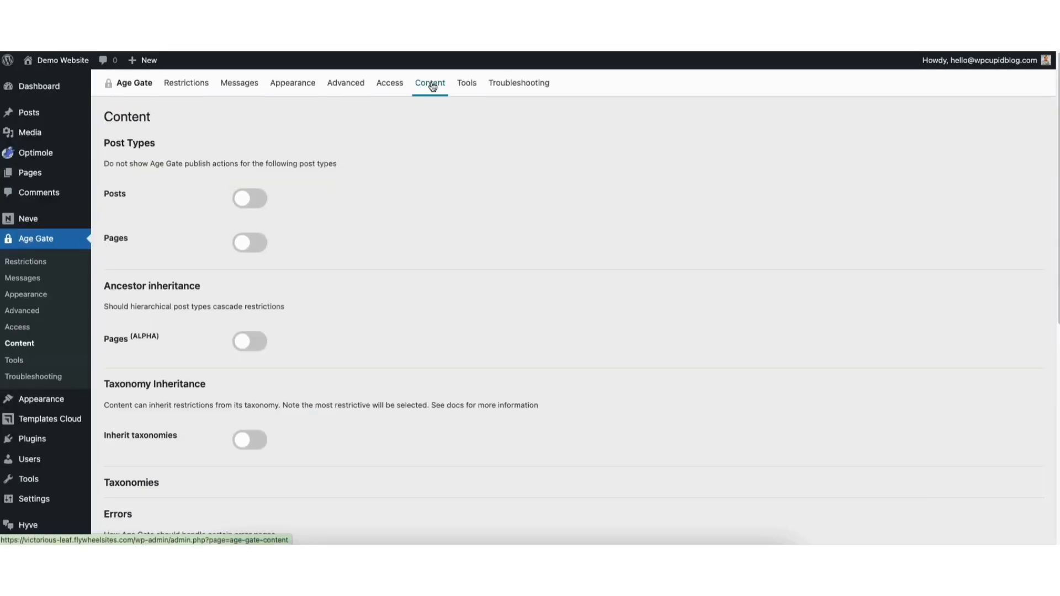
{"action": "mouse_move", "coordinate": [281, 218]}
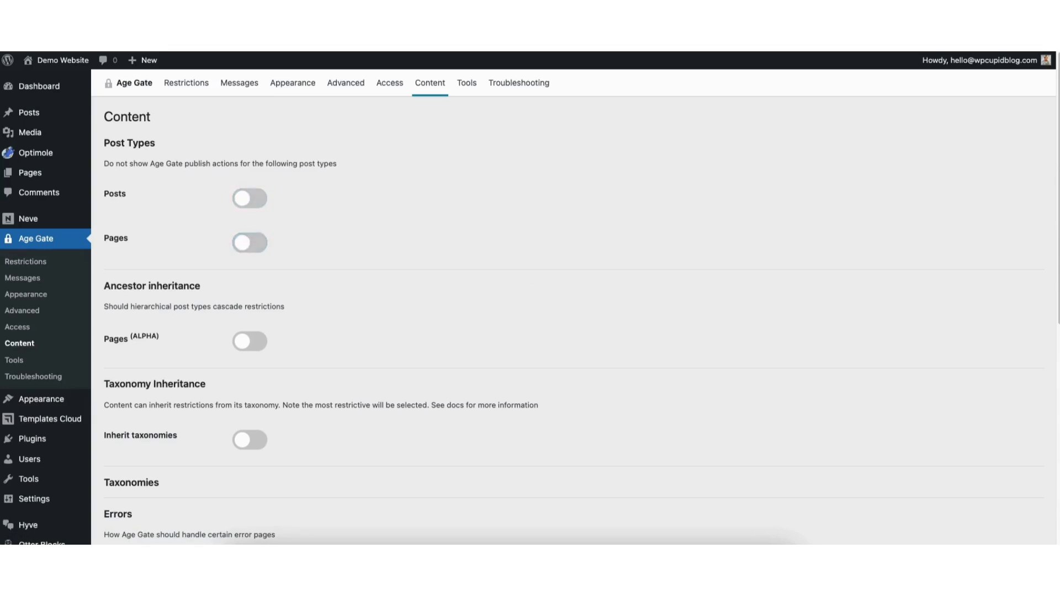
{"action": "scroll", "scroll_direction": "down", "scroll_amount": 3}
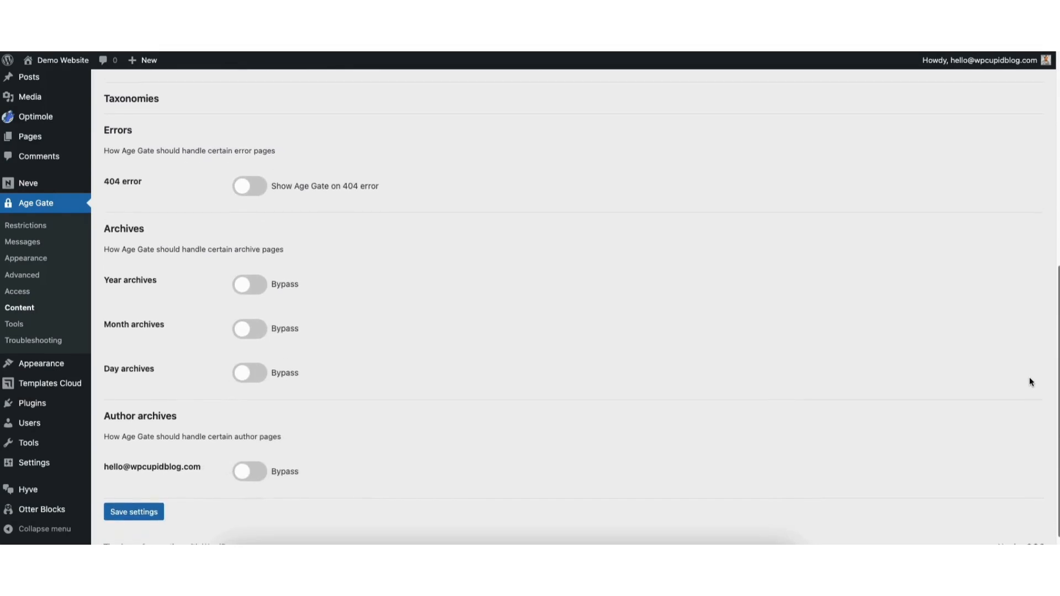
{"action": "scroll", "scroll_direction": "down", "scroll_amount": 3}
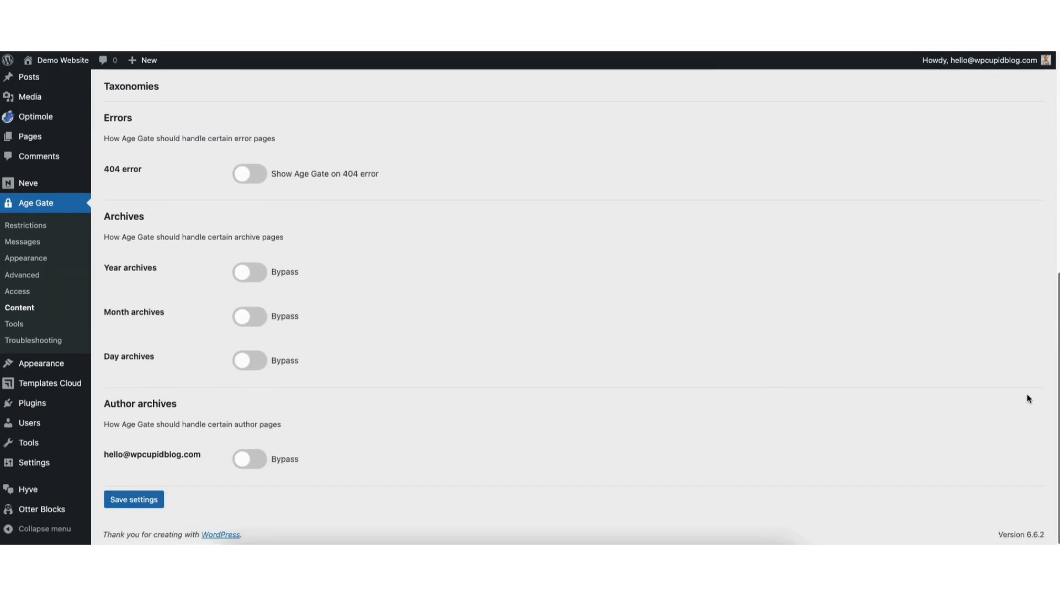
{"action": "scroll", "scroll_direction": "up", "scroll_amount": 3}
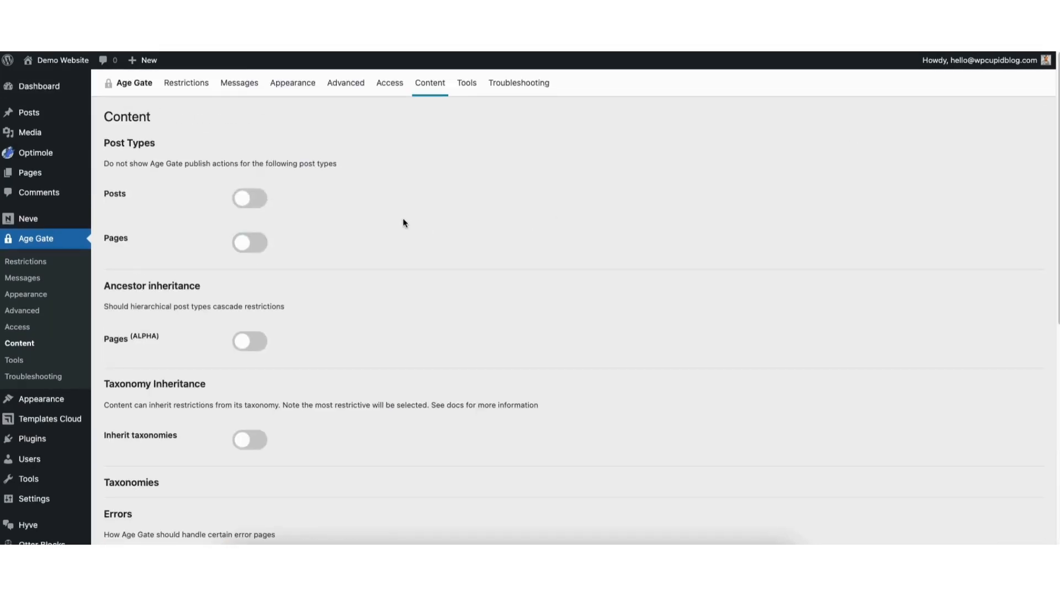
{"action": "mouse_move", "coordinate": [310, 227]}
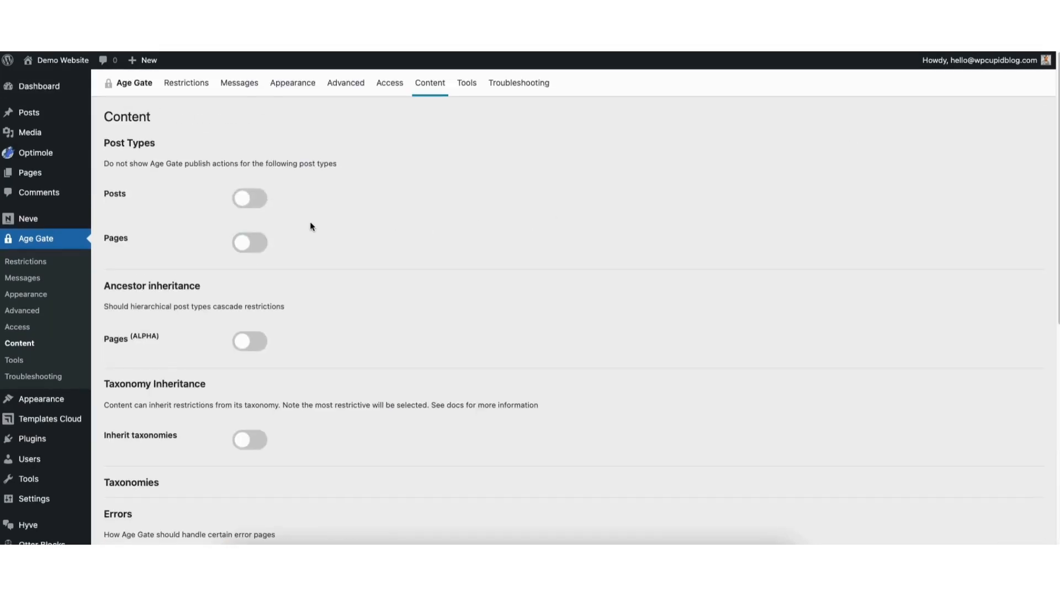
{"action": "mouse_move", "coordinate": [238, 212]}
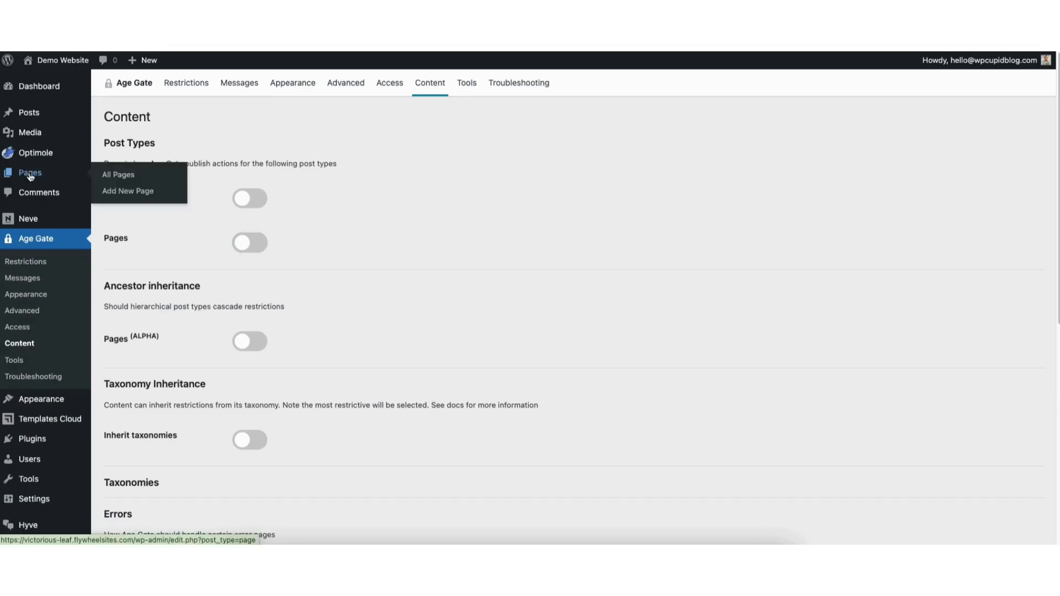
{"action": "left_click", "coordinate": [118, 174]}
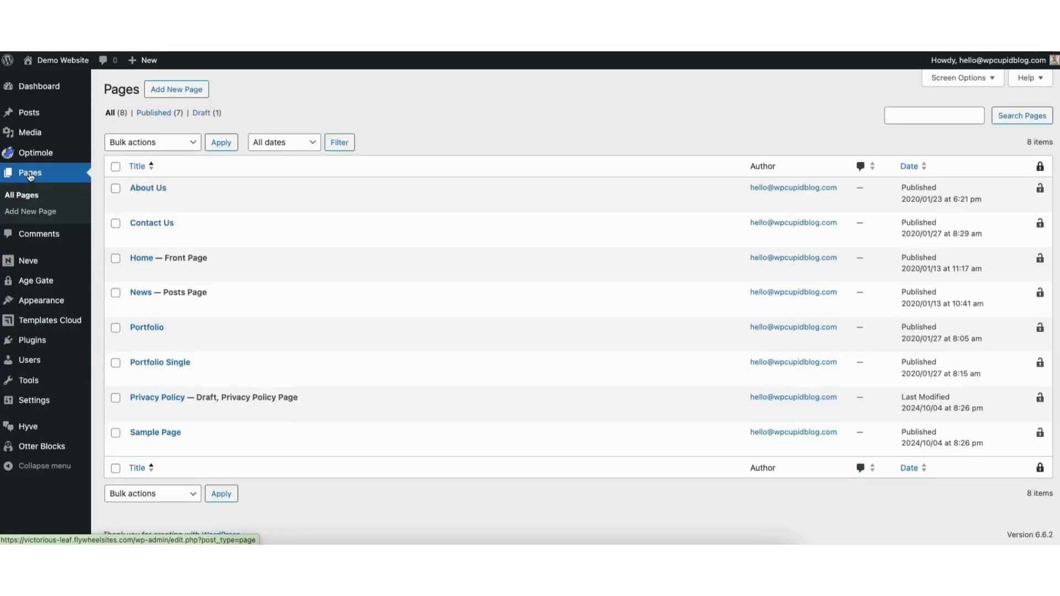
{"action": "mouse_move", "coordinate": [147, 187]}
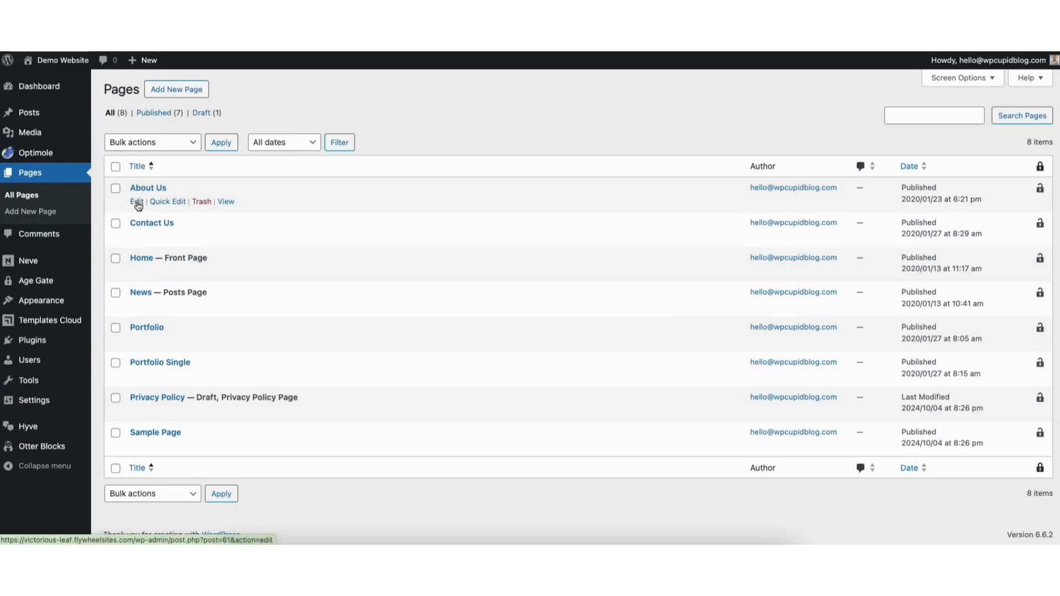
{"action": "left_click", "coordinate": [136, 201]}
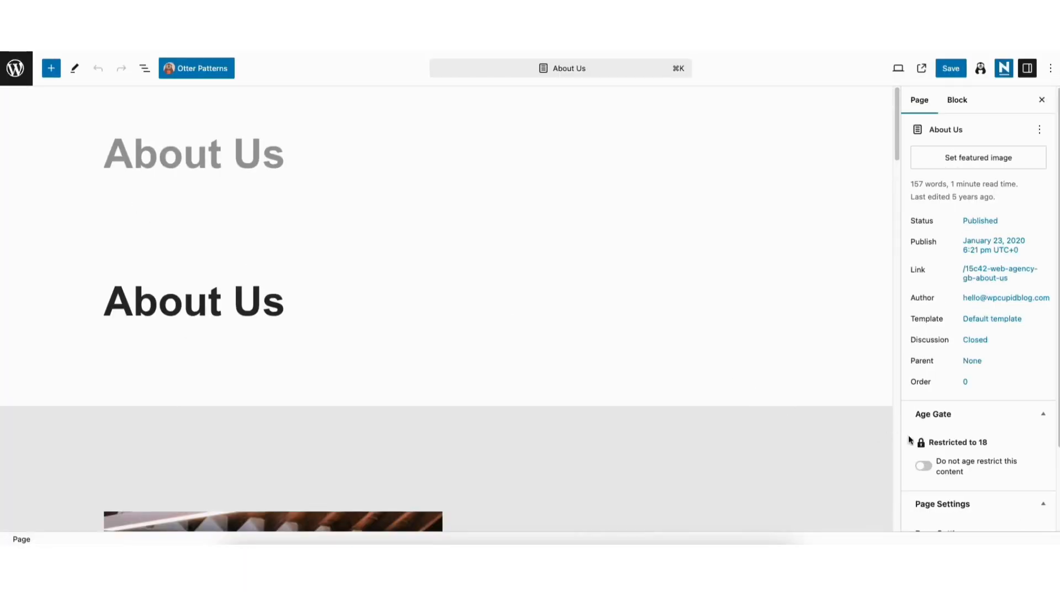
{"action": "mouse_move", "coordinate": [934, 442]}
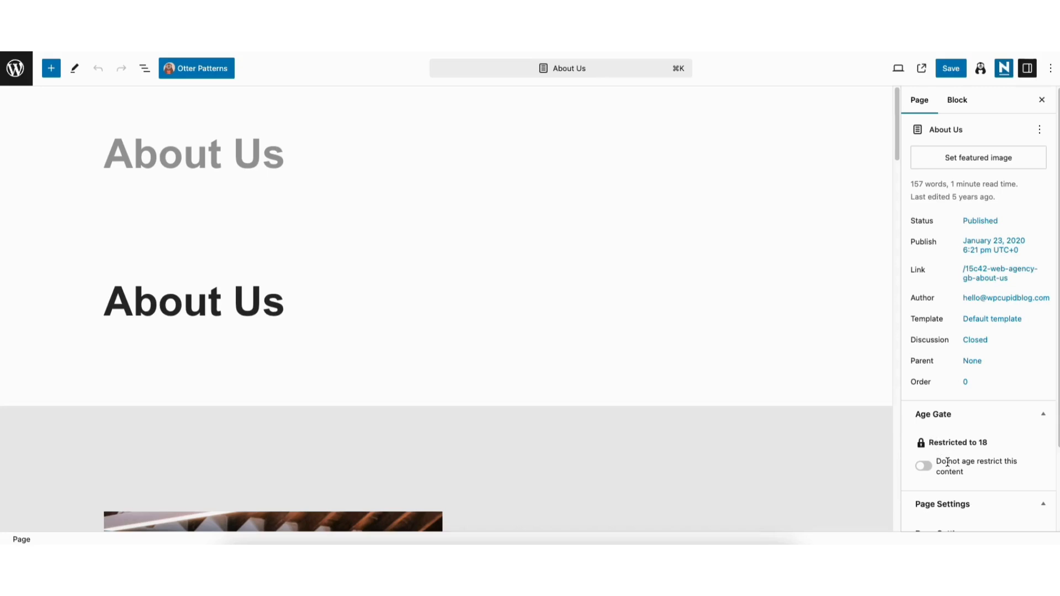
Turn on 'Restrict this content' for About Us so it reads Restricted to 18, and save
{"action": "left_click", "coordinate": [924, 466]}
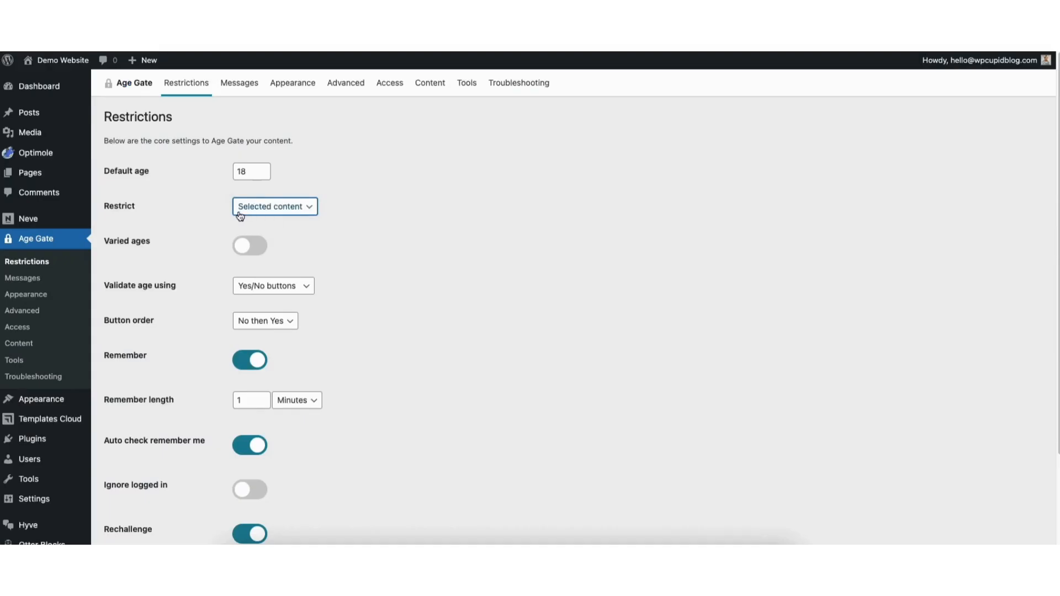
{"action": "mouse_move", "coordinate": [848, 206]}
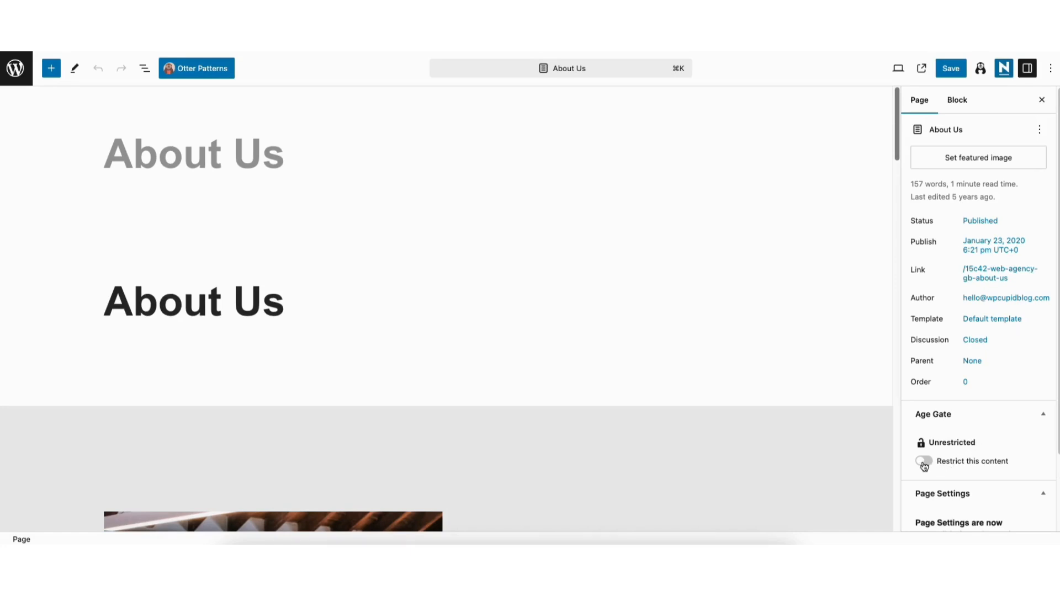
{"action": "left_click", "coordinate": [924, 461]}
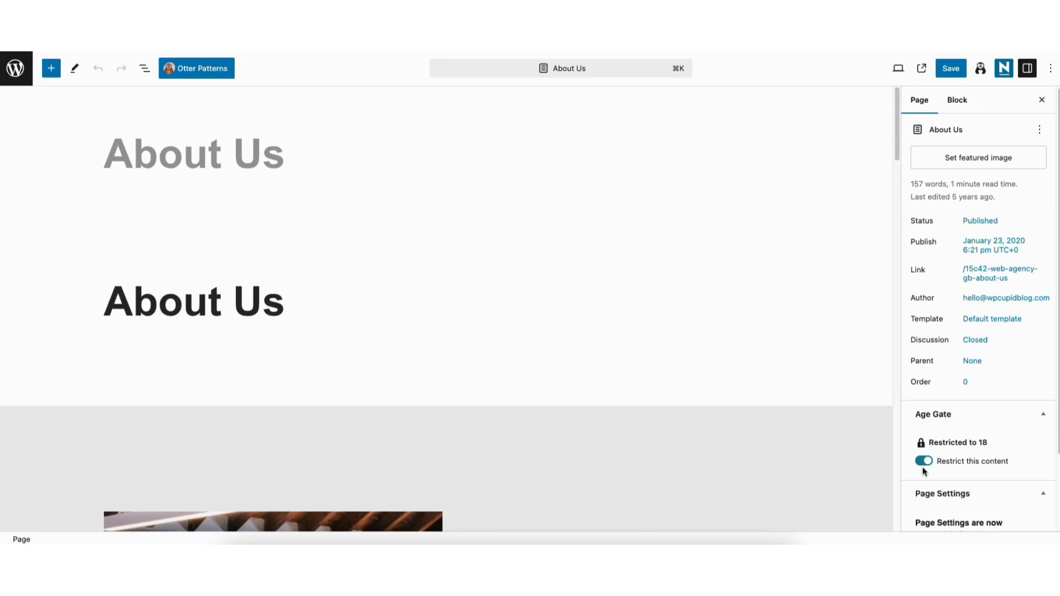
{"action": "mouse_move", "coordinate": [951, 68]}
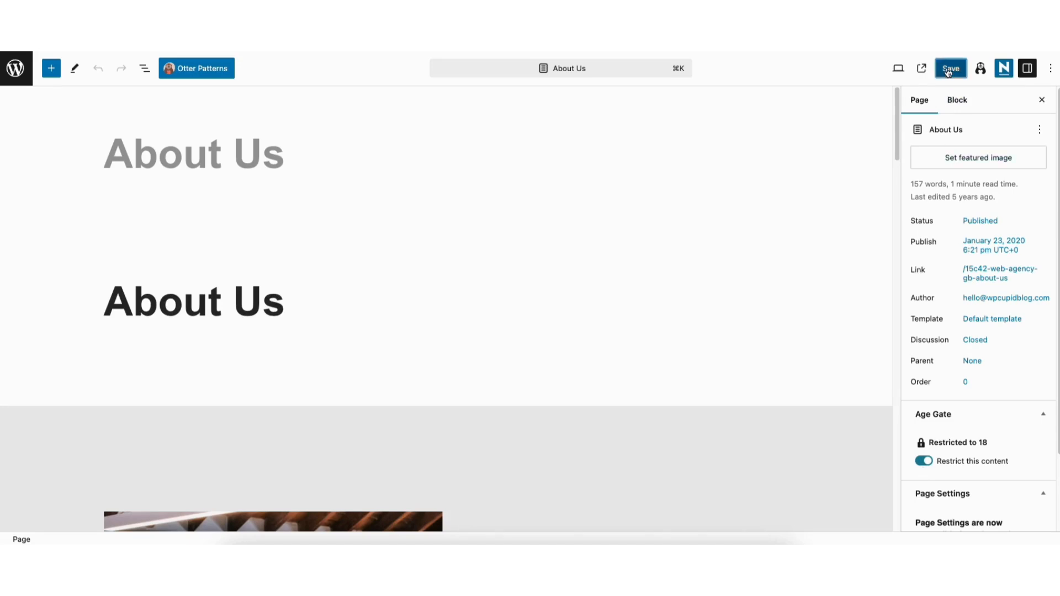
{"action": "left_click", "coordinate": [951, 67]}
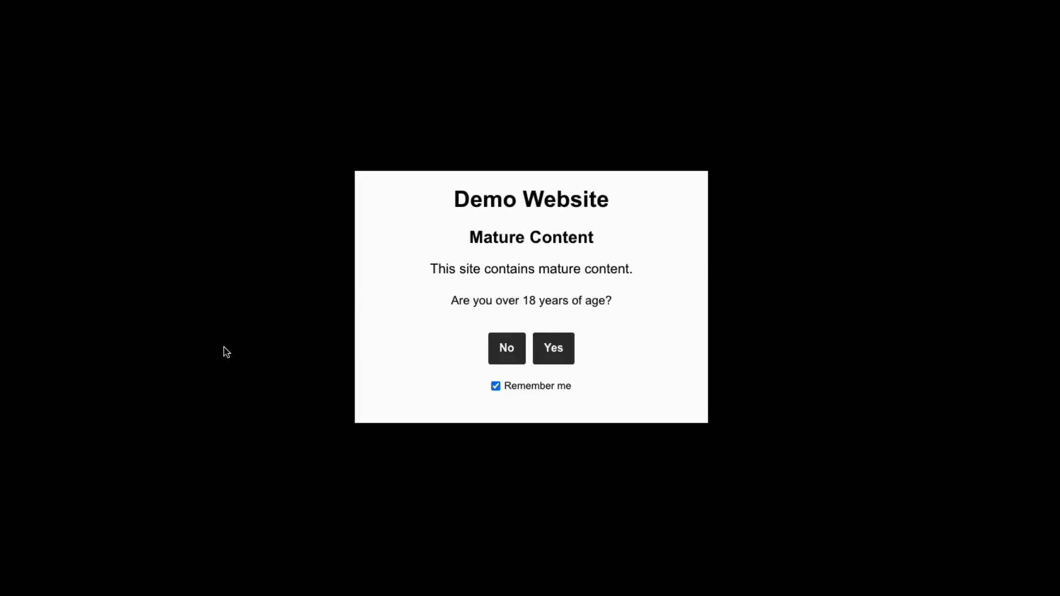
{"action": "mouse_move", "coordinate": [528, 262]}
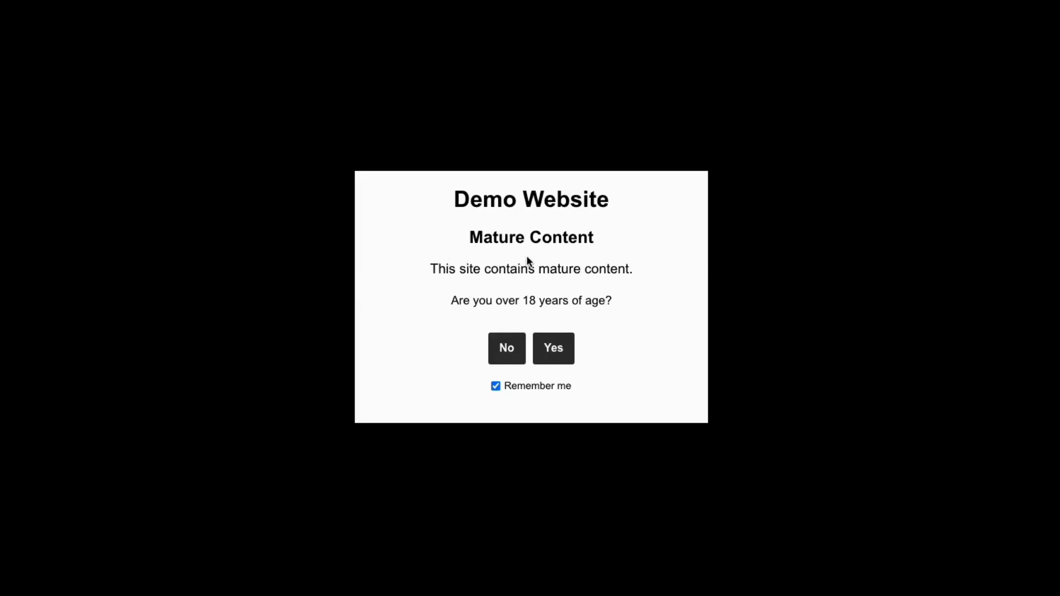
Answer Yes on the Mature Content popup to confirm being over 18
{"action": "left_click", "coordinate": [552, 348]}
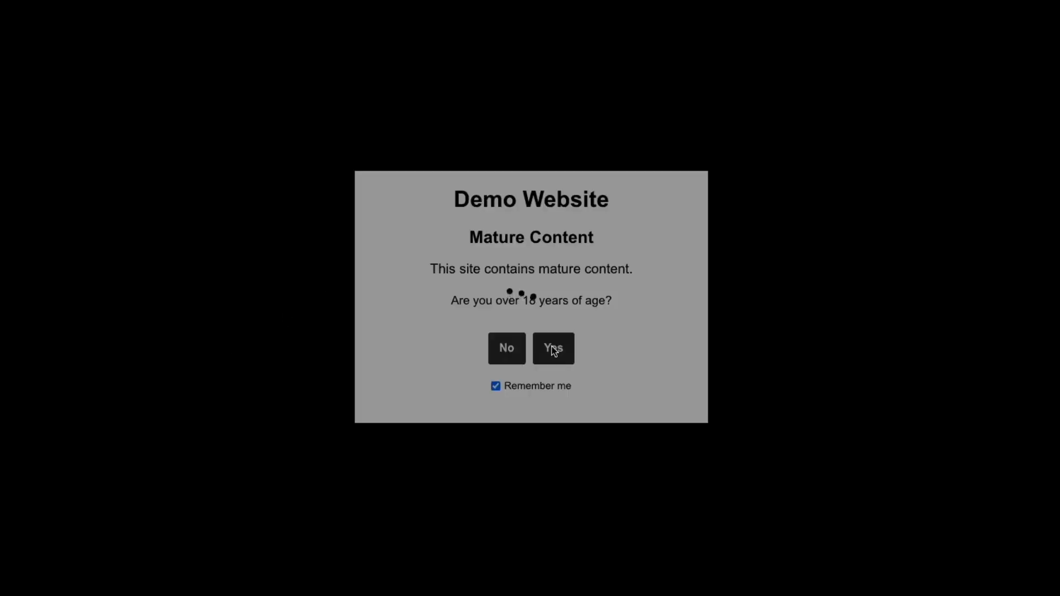